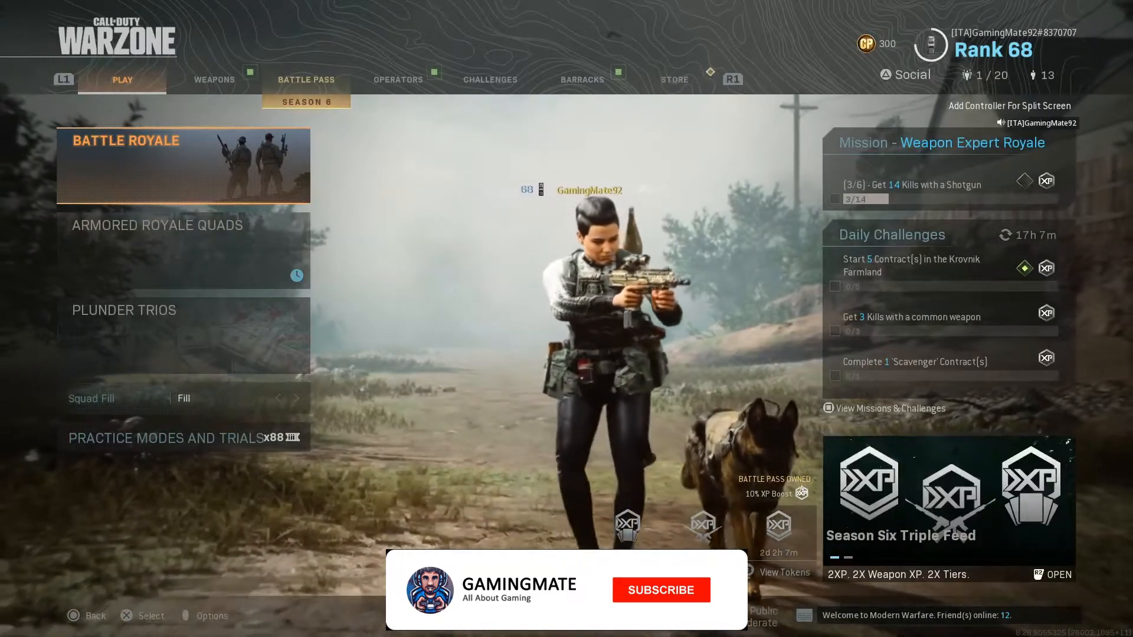
Load the Vodafone Power Station overview page at 192.168.1.1 in the browser.
{"action": "left_click", "coordinate": [659, 590]}
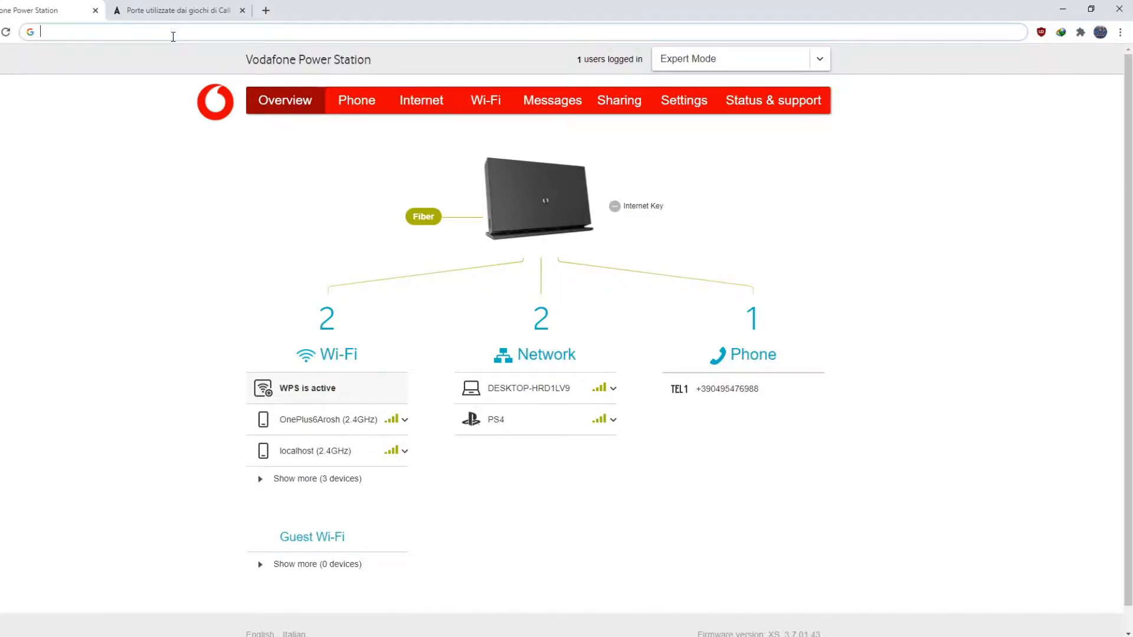
{"action": "type", "text": "192.168.1.1"}
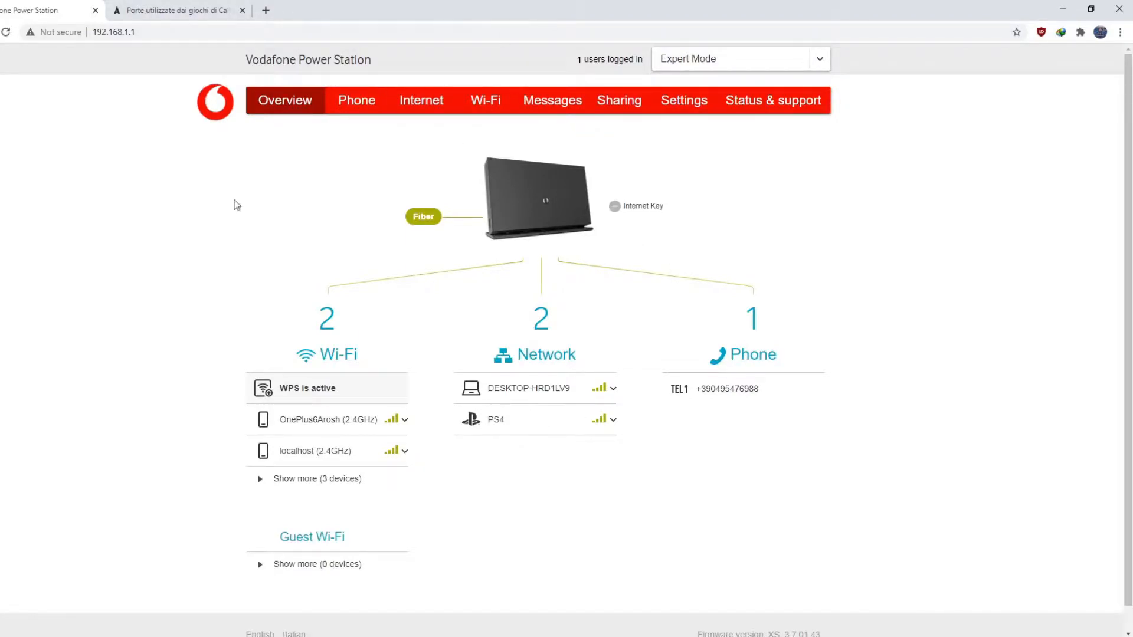
{"action": "mouse_move", "coordinate": [355, 100]}
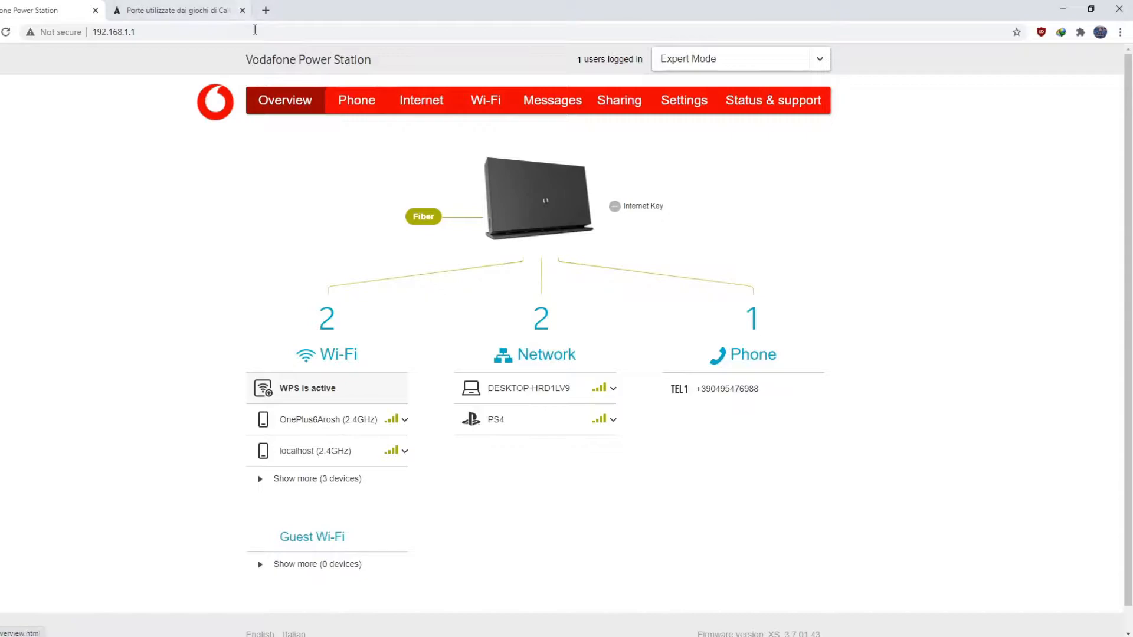
Go to Internet > Port Mapping, which lists no port mapping or triggering rules yet.
{"action": "left_click", "coordinate": [421, 100]}
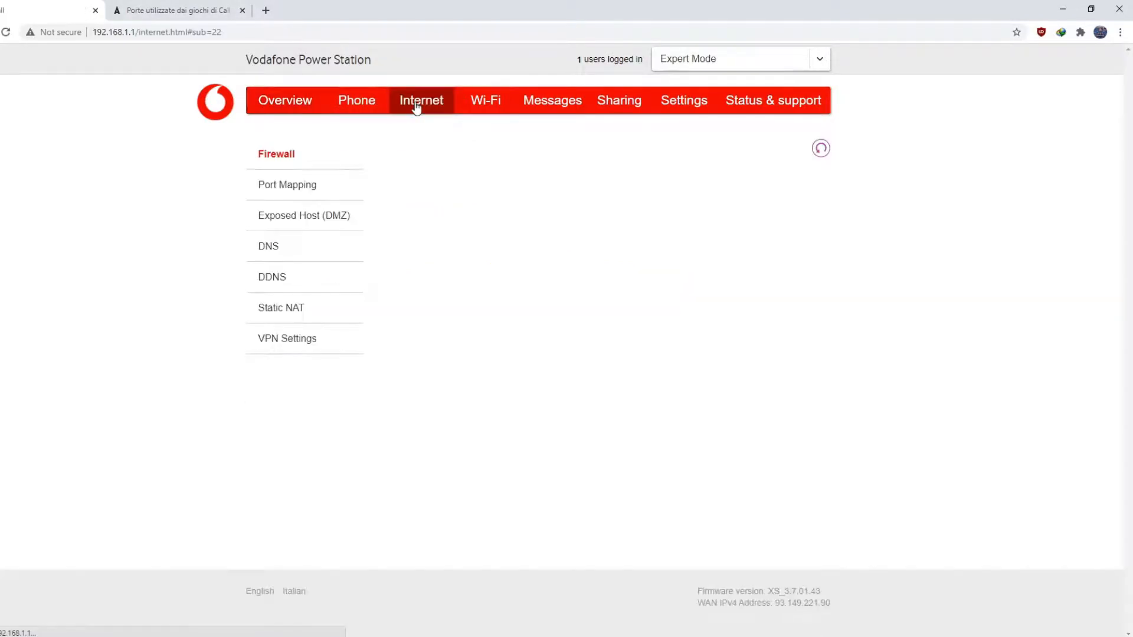
{"action": "left_click", "coordinate": [276, 154]}
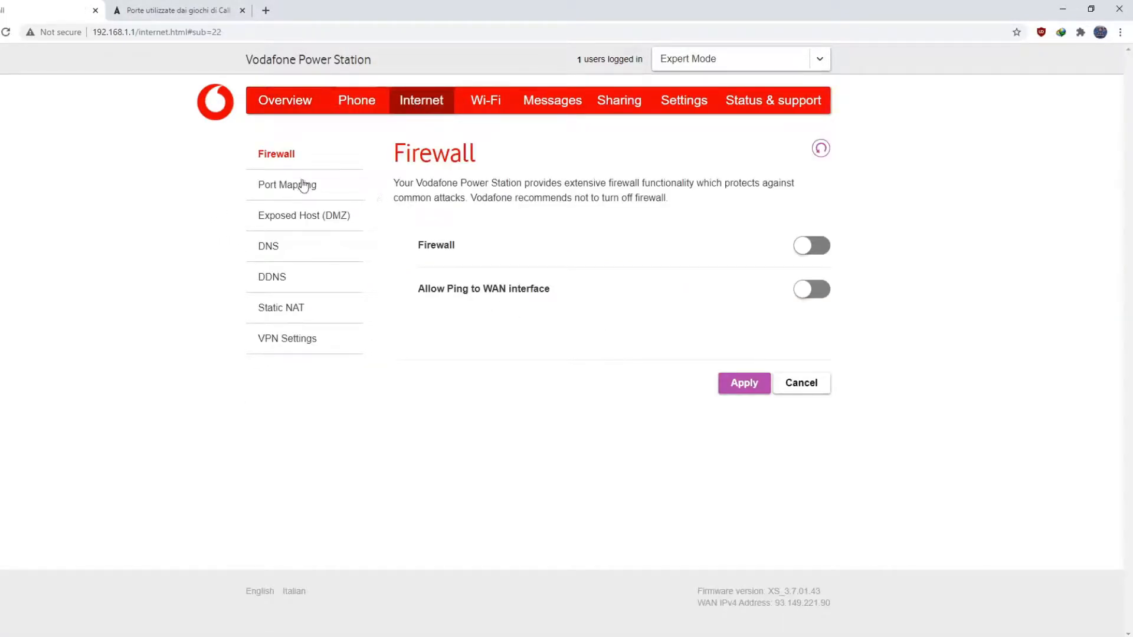
{"action": "left_click", "coordinate": [286, 184]}
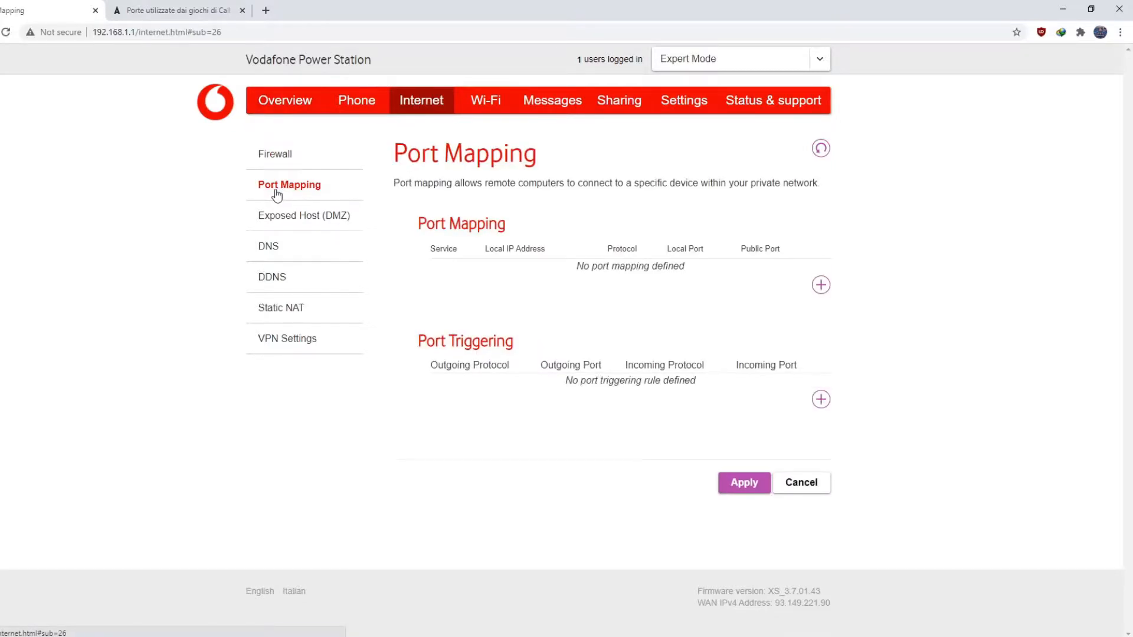
{"action": "mouse_move", "coordinate": [348, 210]}
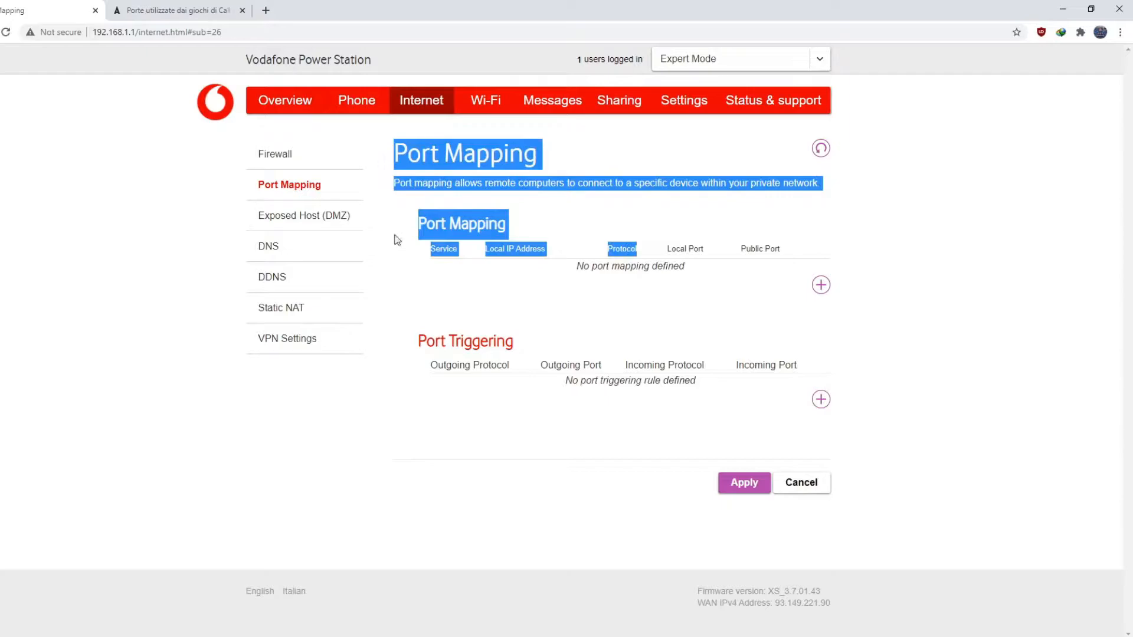
{"action": "left_click", "coordinate": [557, 228]}
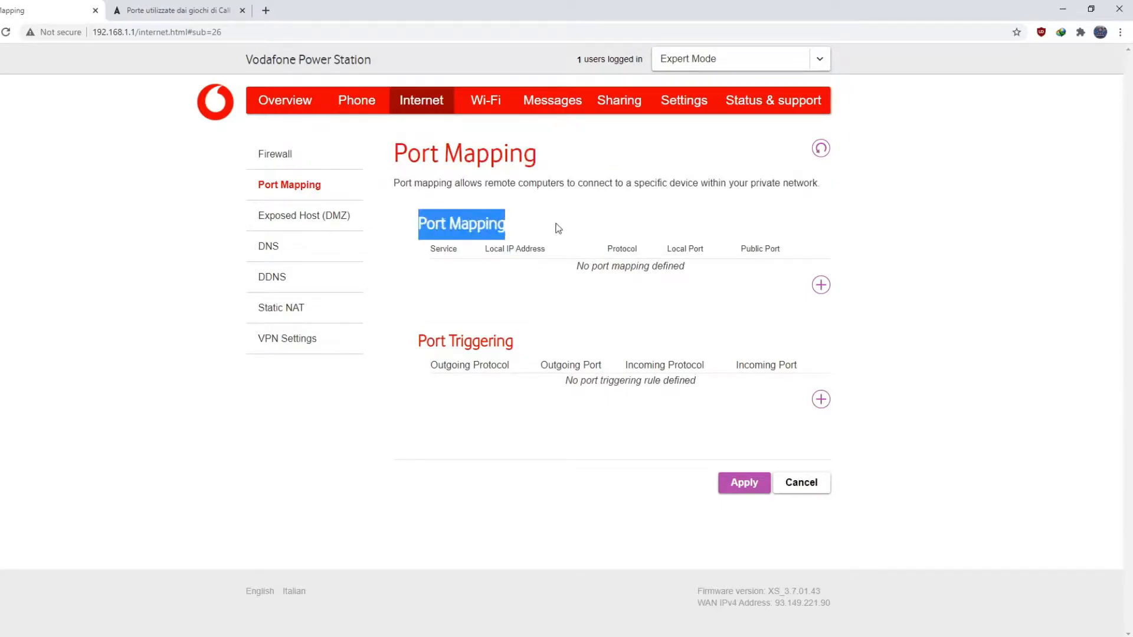
{"action": "mouse_move", "coordinate": [751, 309]}
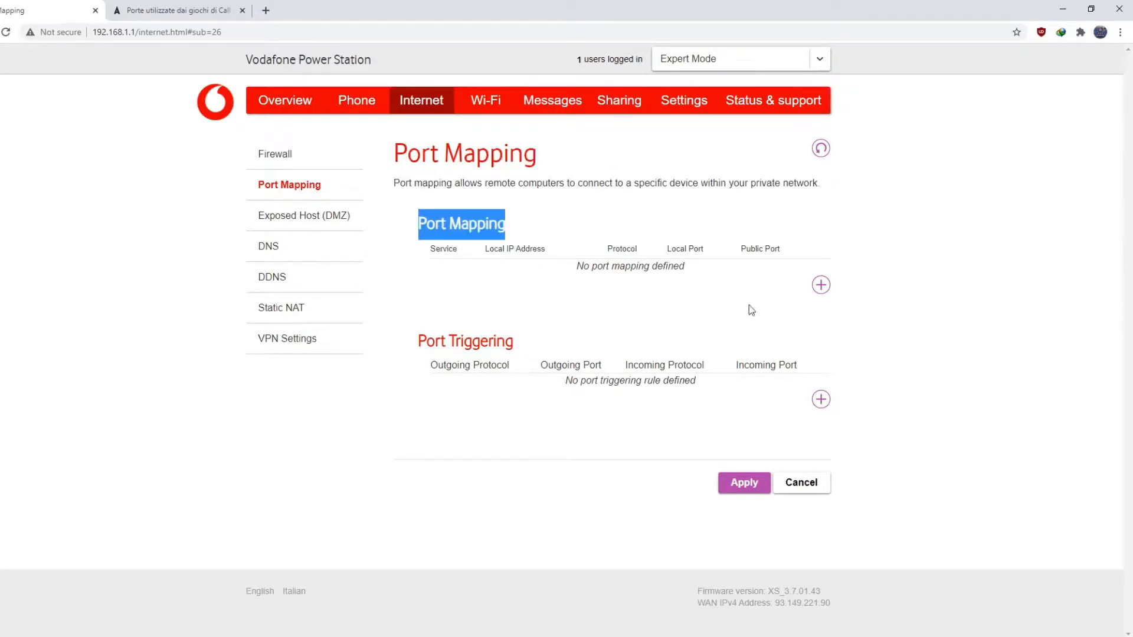
Start a new port mapping and find the PlayStation 4 row in Activision's Modern Warfare ports table.
{"action": "left_click", "coordinate": [820, 284]}
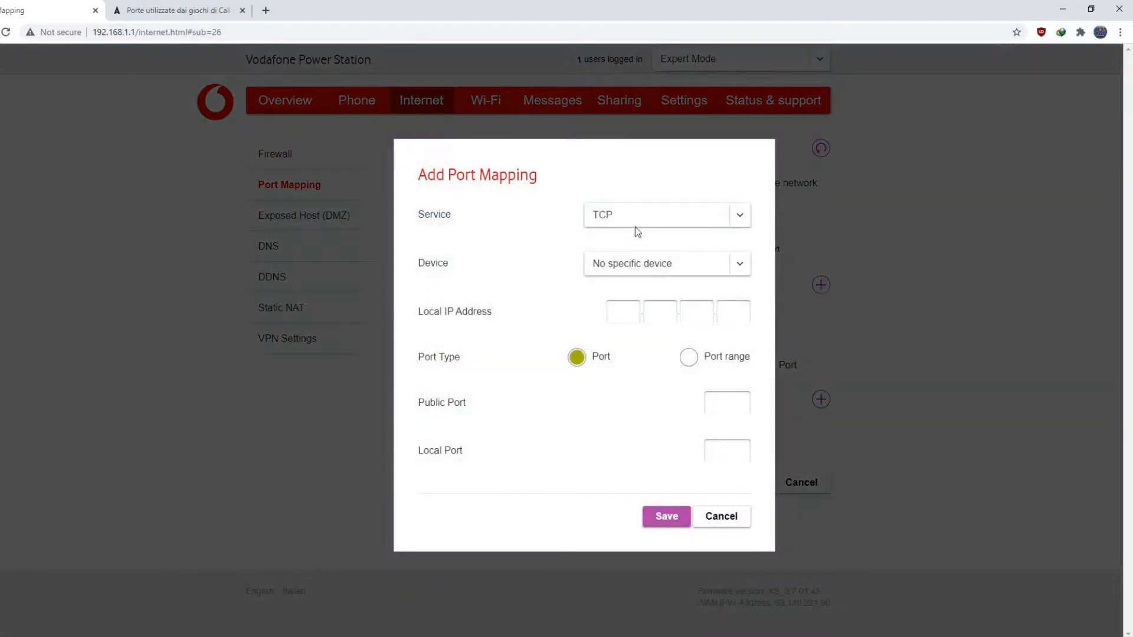
{"action": "left_click", "coordinate": [177, 10]}
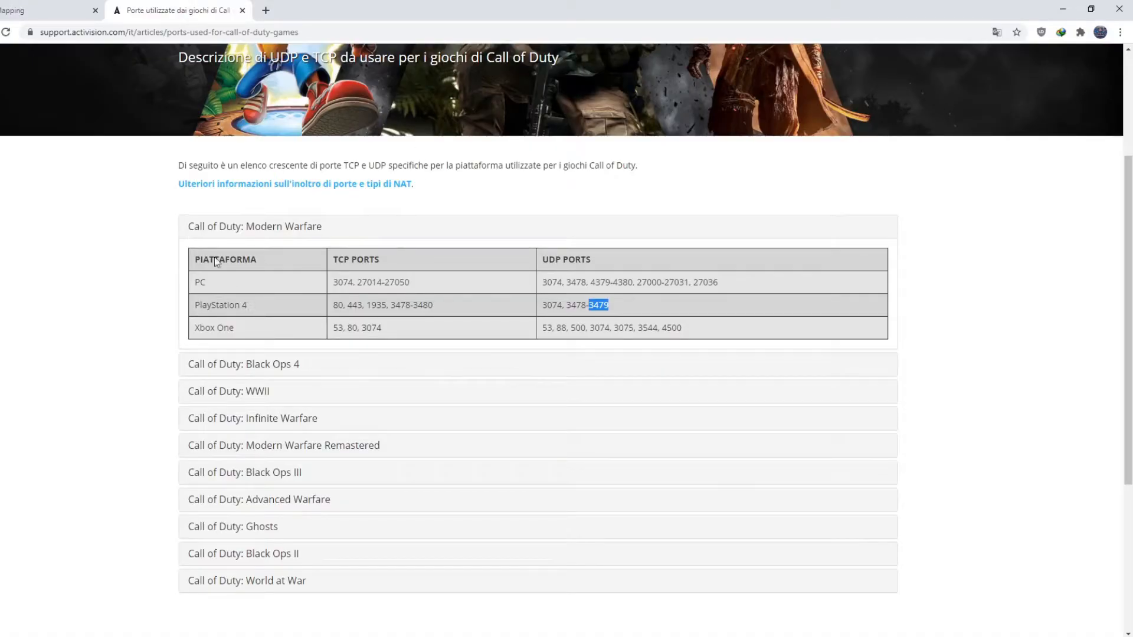
{"action": "left_click", "coordinate": [167, 31]}
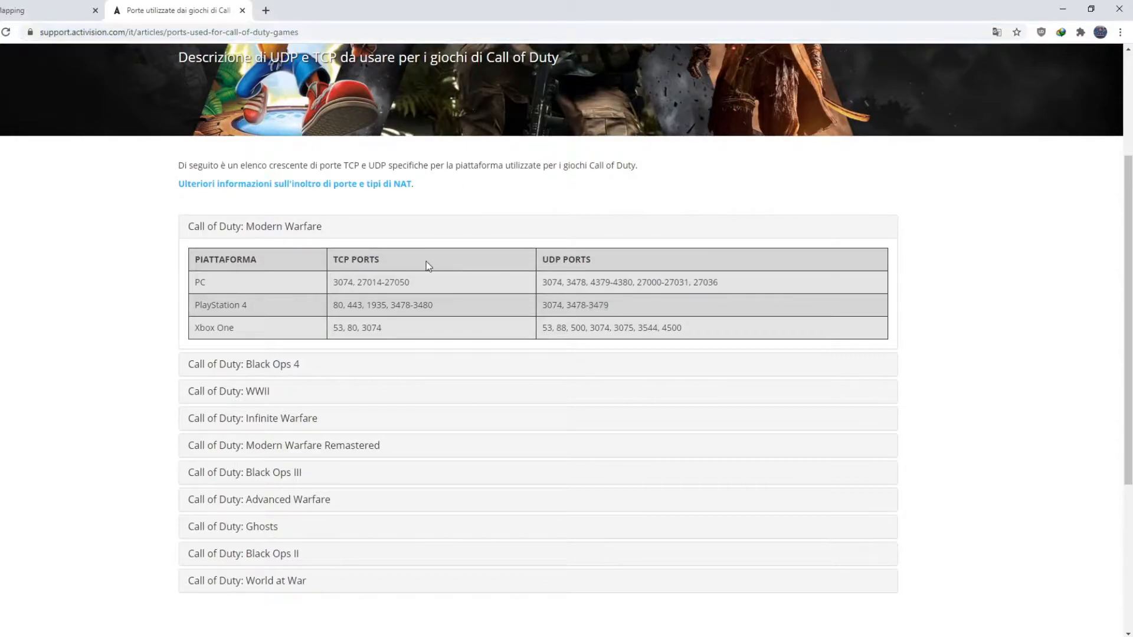
{"action": "mouse_move", "coordinate": [294, 35]}
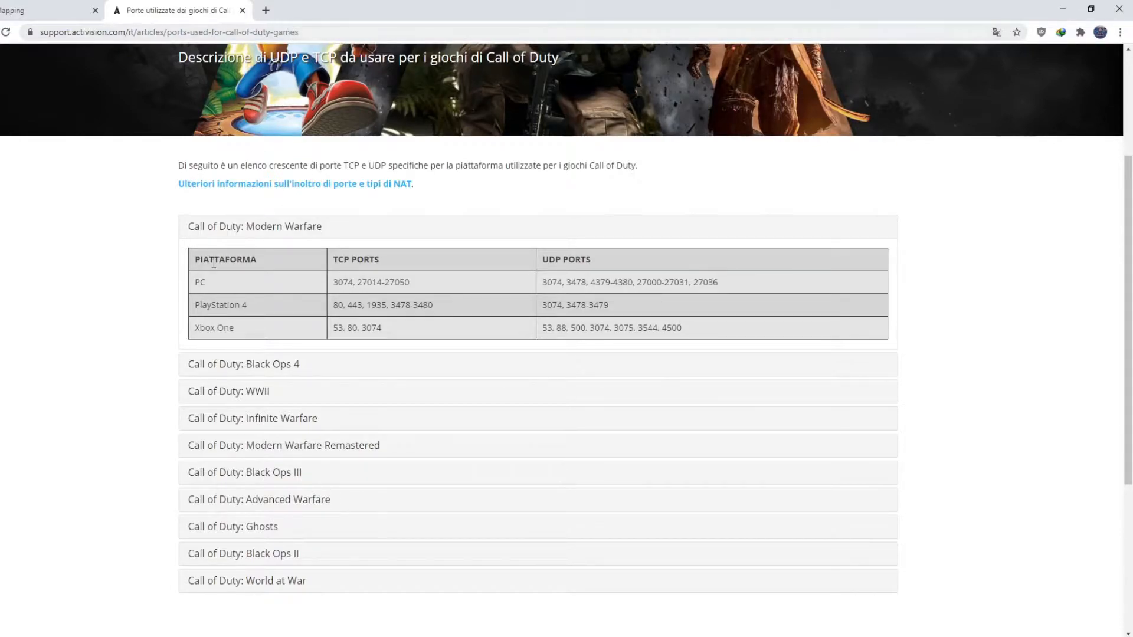
{"action": "mouse_move", "coordinate": [209, 309]}
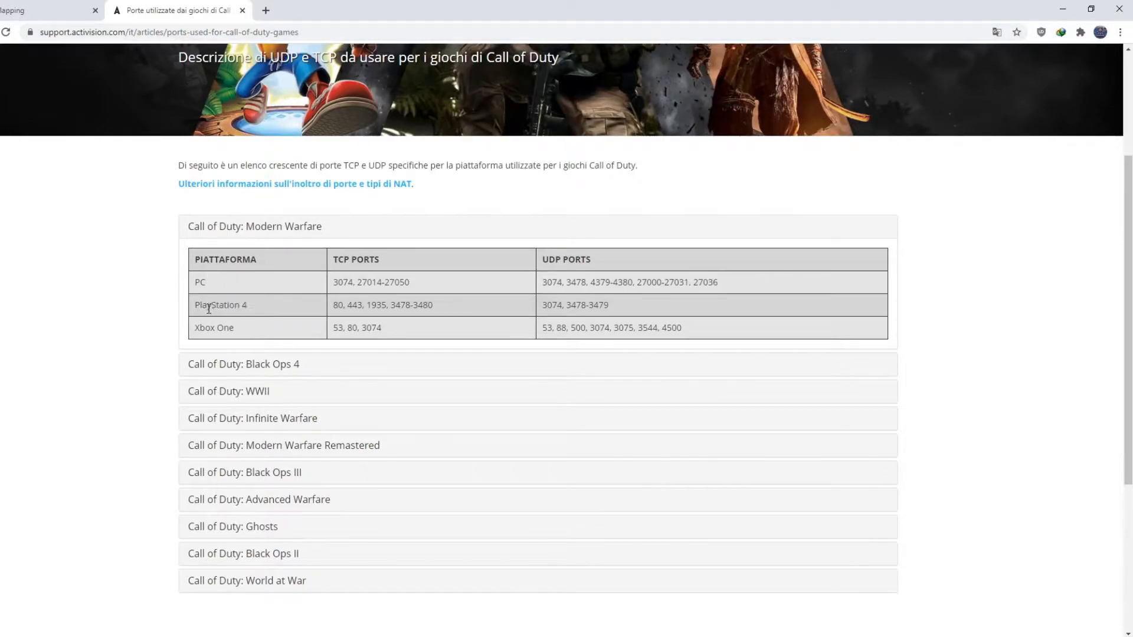
{"action": "double_click", "coordinate": [219, 305]}
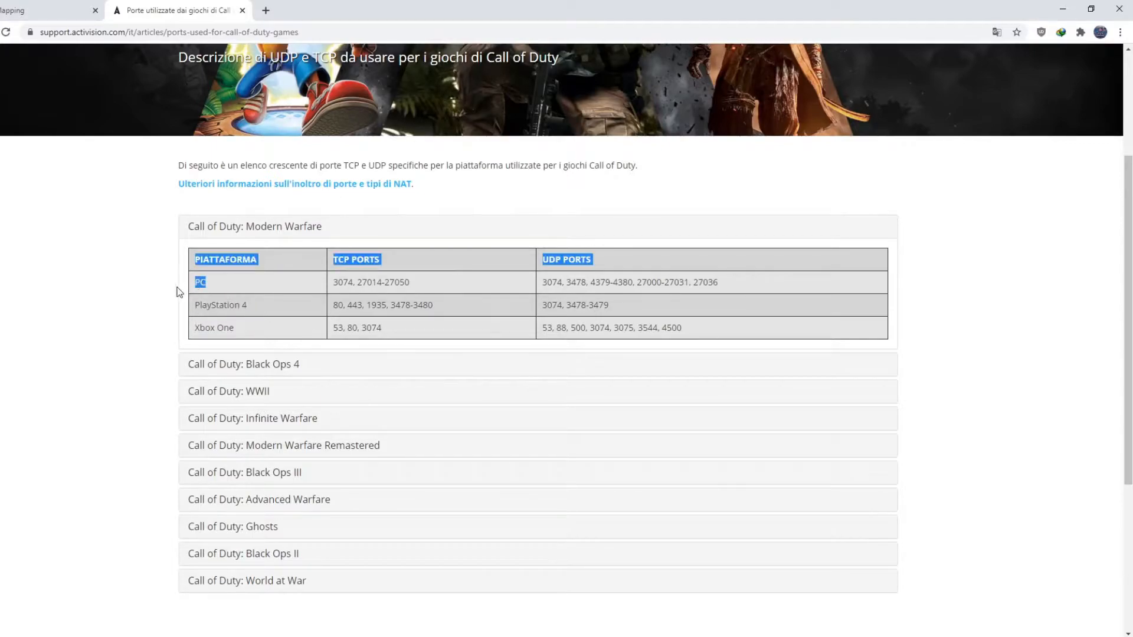
{"action": "left_click", "coordinate": [259, 329]}
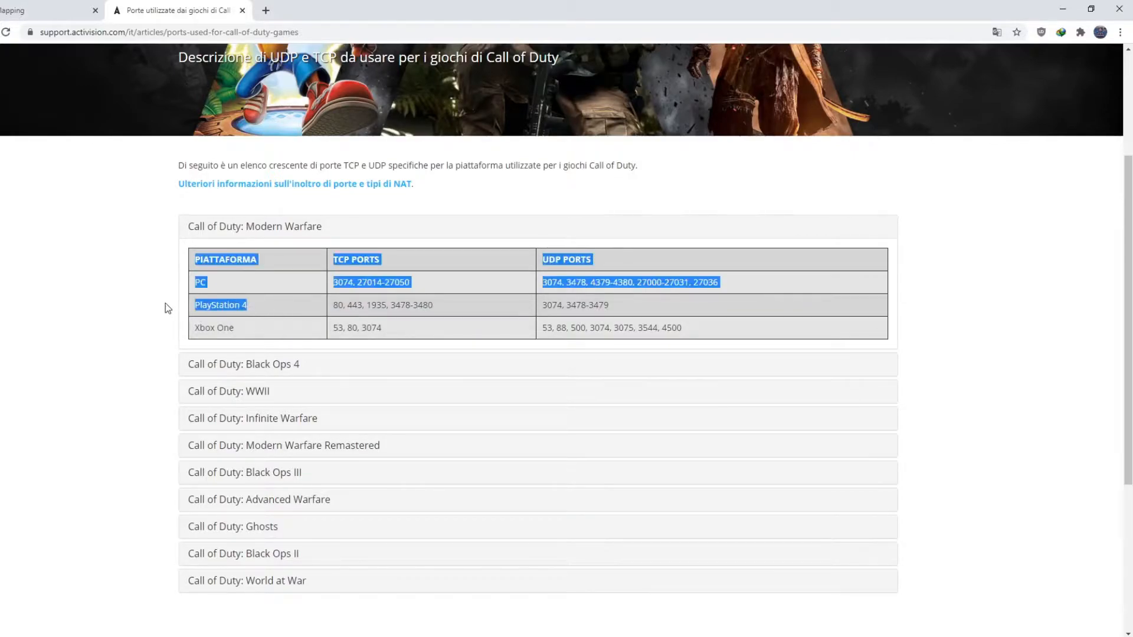
{"action": "left_click", "coordinate": [197, 309]}
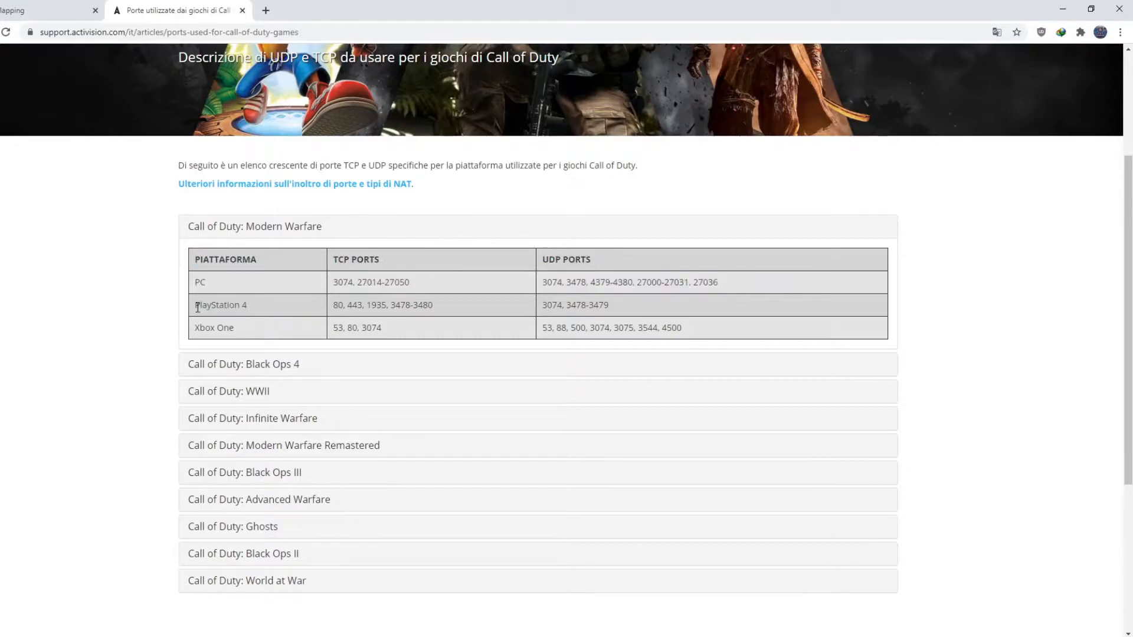
{"action": "double_click", "coordinate": [220, 305]}
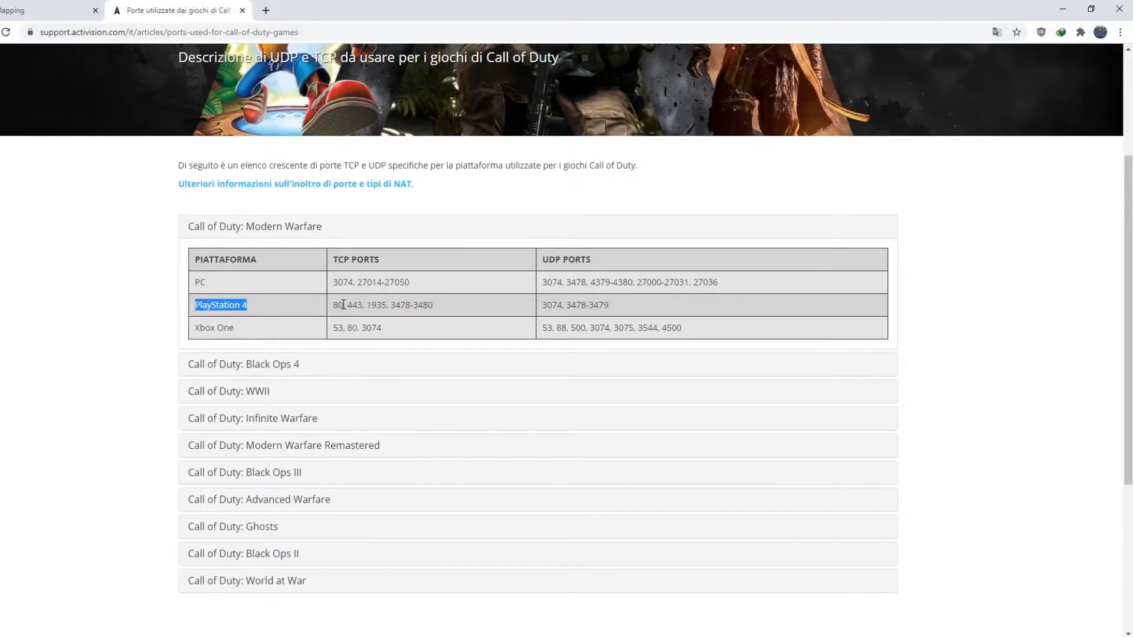
{"action": "mouse_move", "coordinate": [520, 265]}
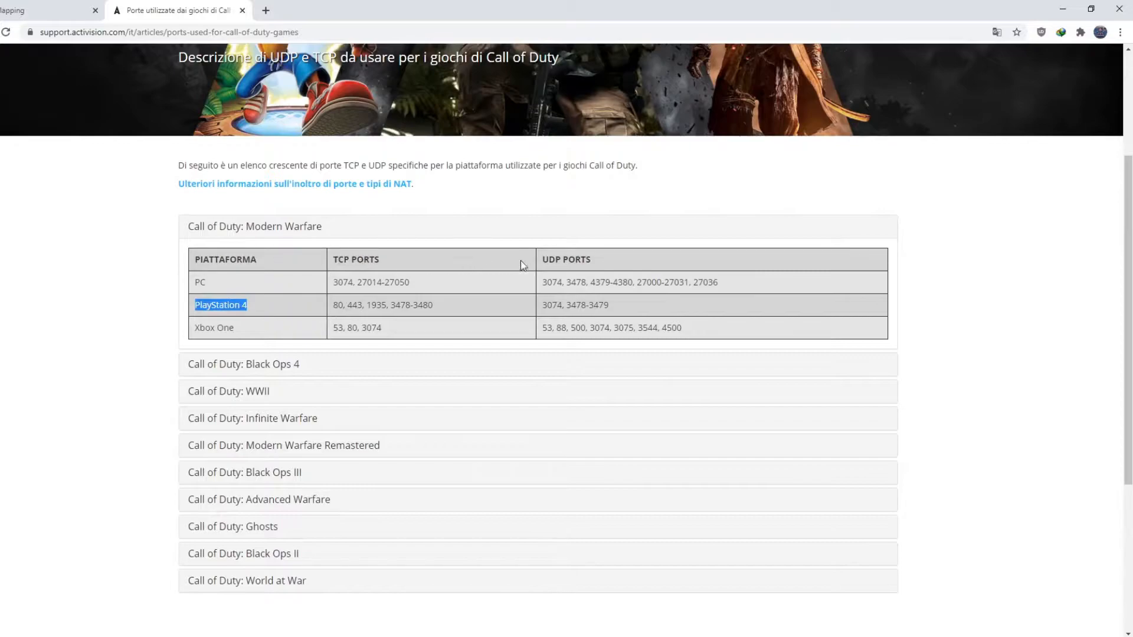
{"action": "mouse_move", "coordinate": [364, 302]}
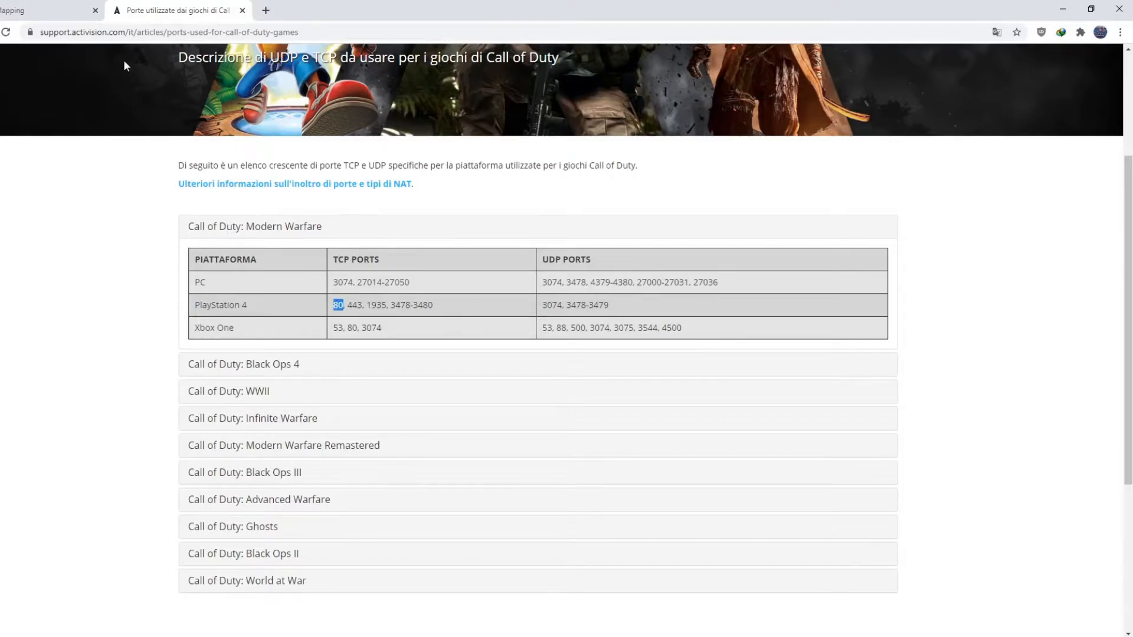
Add a TCP port 80 mapping to the PS4 at 192.168.1.15.
{"action": "left_click", "coordinate": [47, 10]}
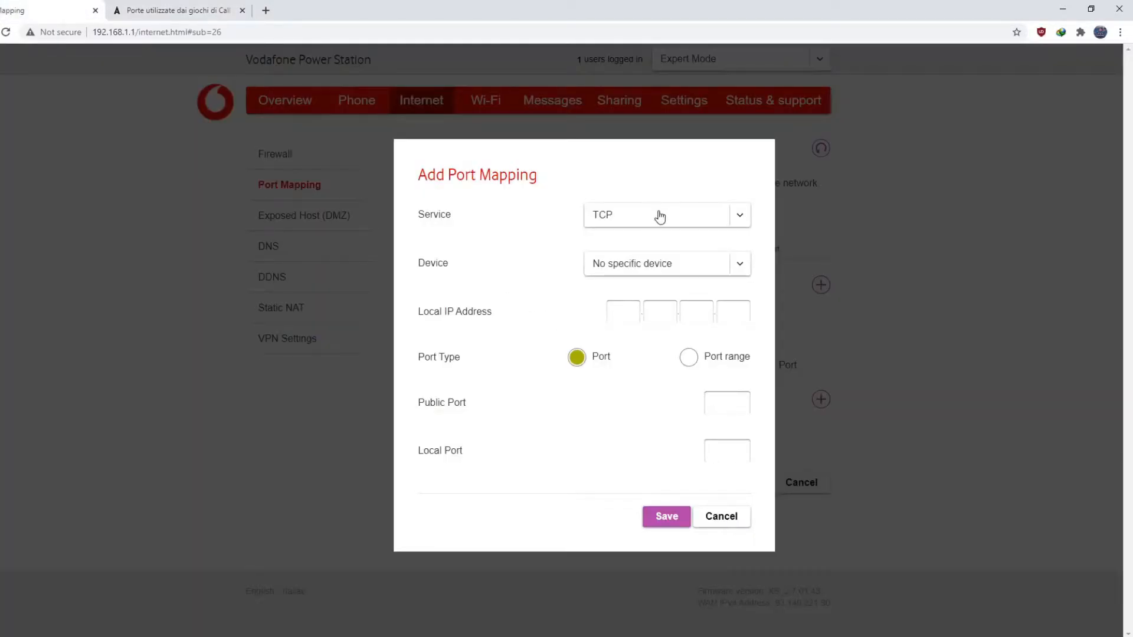
{"action": "left_click", "coordinate": [739, 264]}
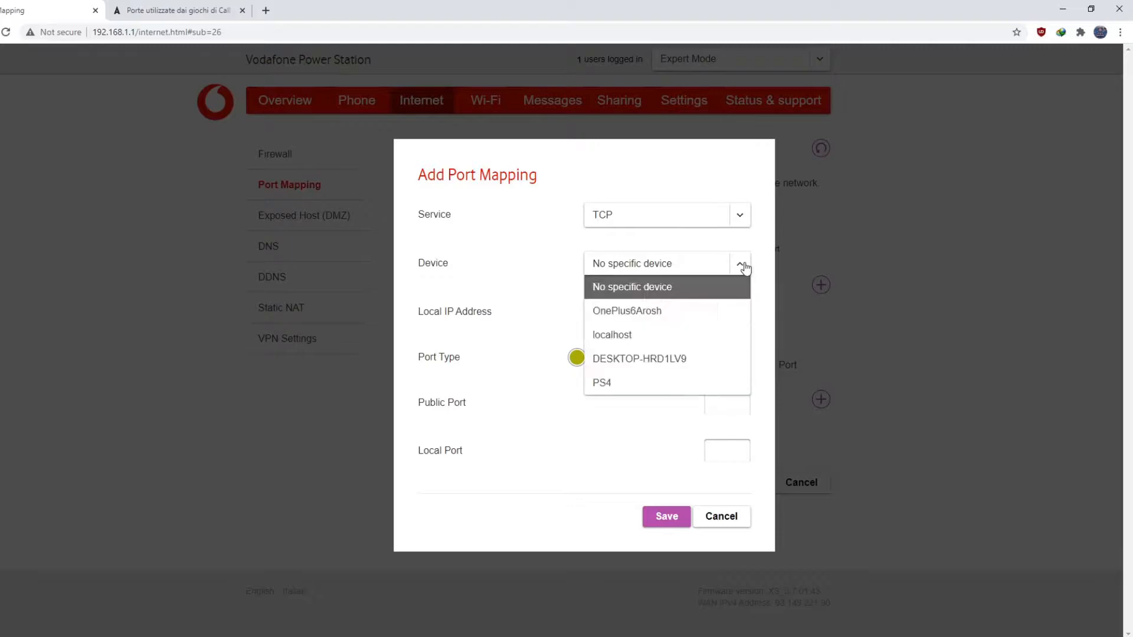
{"action": "left_click", "coordinate": [601, 382]}
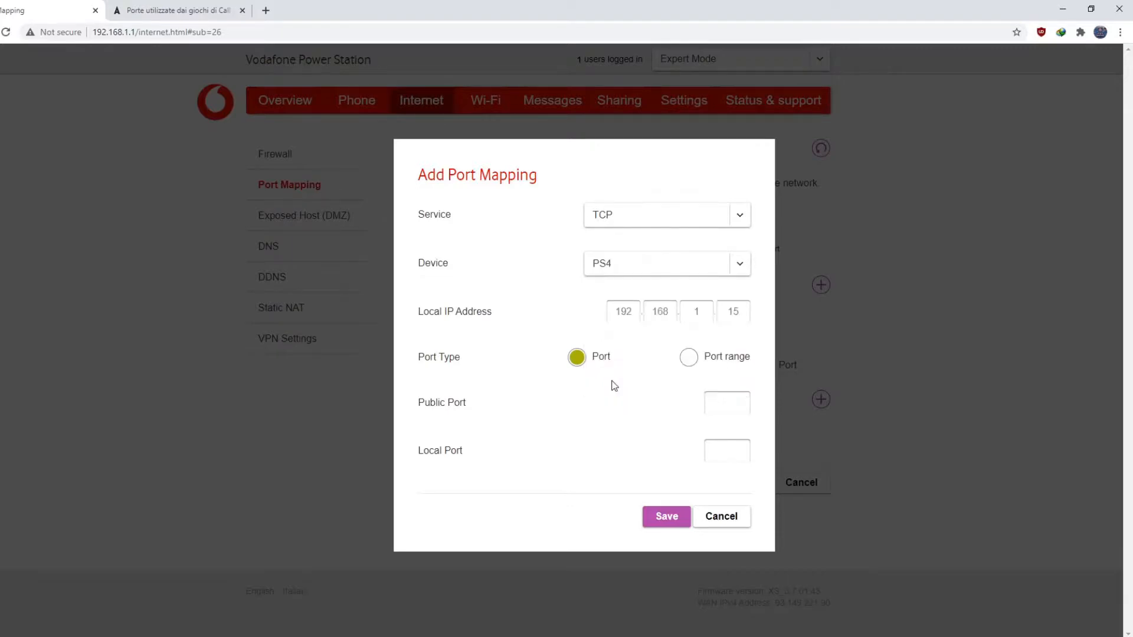
{"action": "type", "text": "80"}
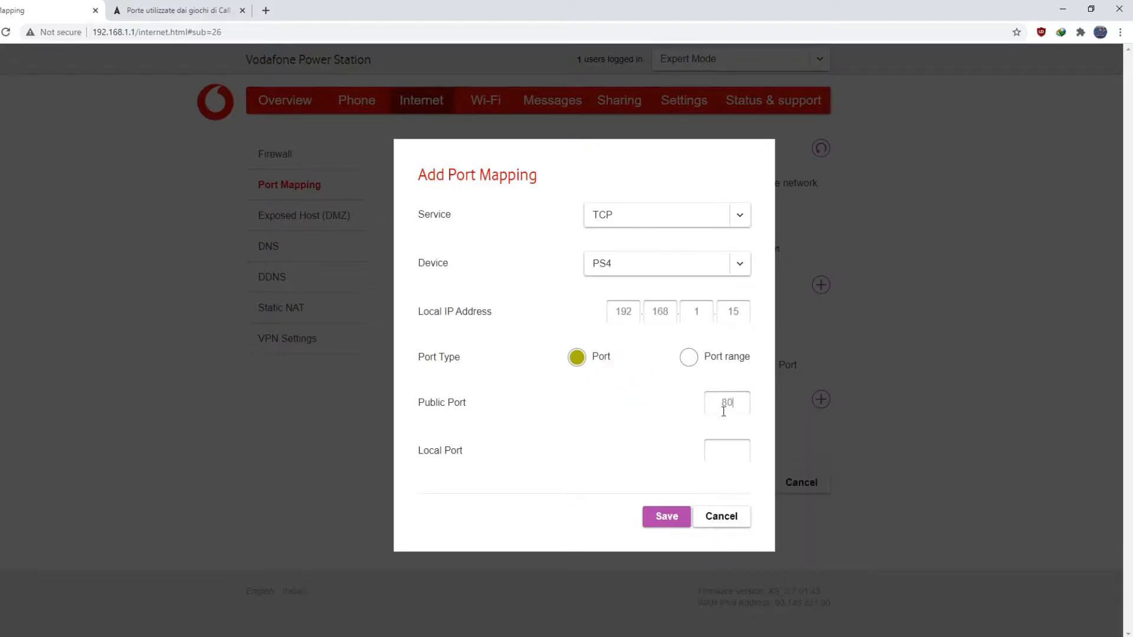
{"action": "left_click", "coordinate": [665, 516]}
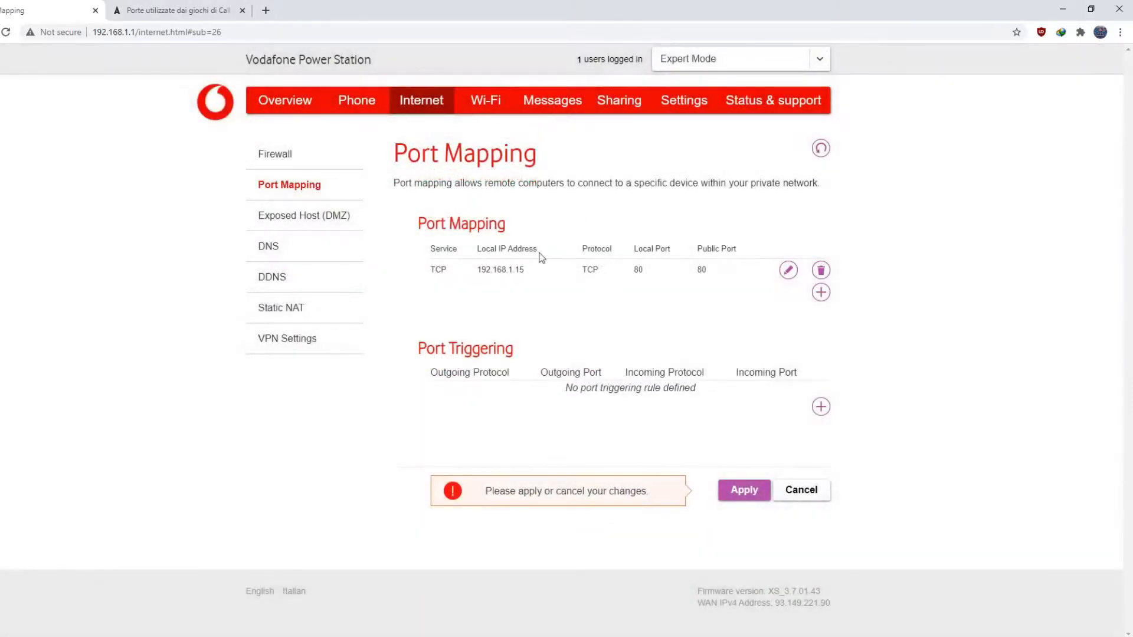
Look up the next PS4 TCP port, 443, on Activision's ports article.
{"action": "left_click", "coordinate": [177, 10]}
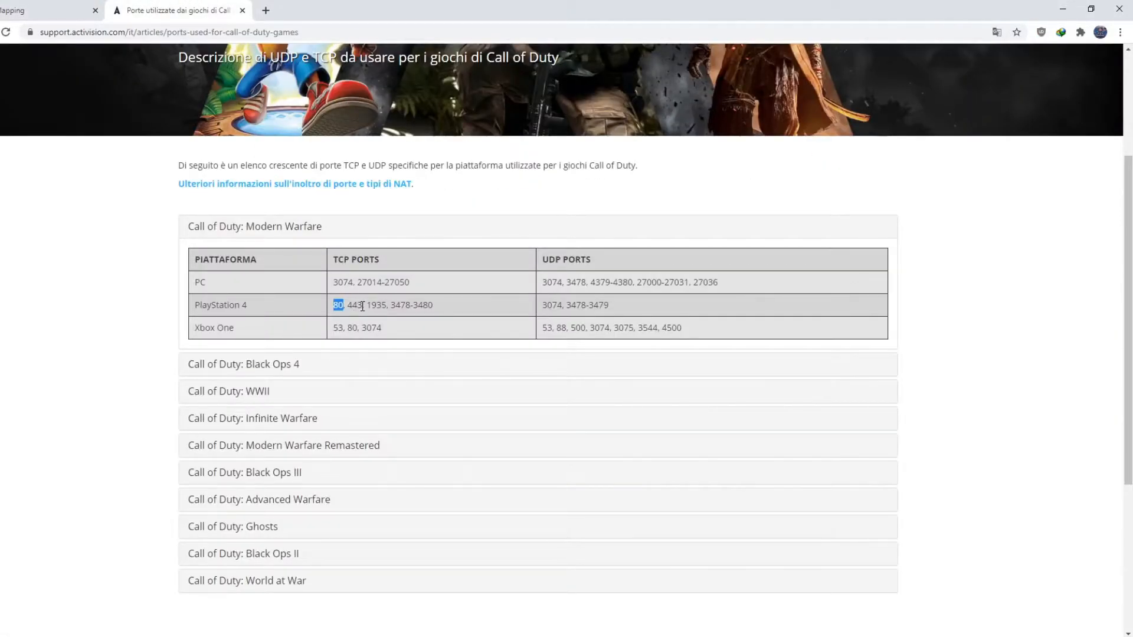
{"action": "double_click", "coordinate": [351, 305]}
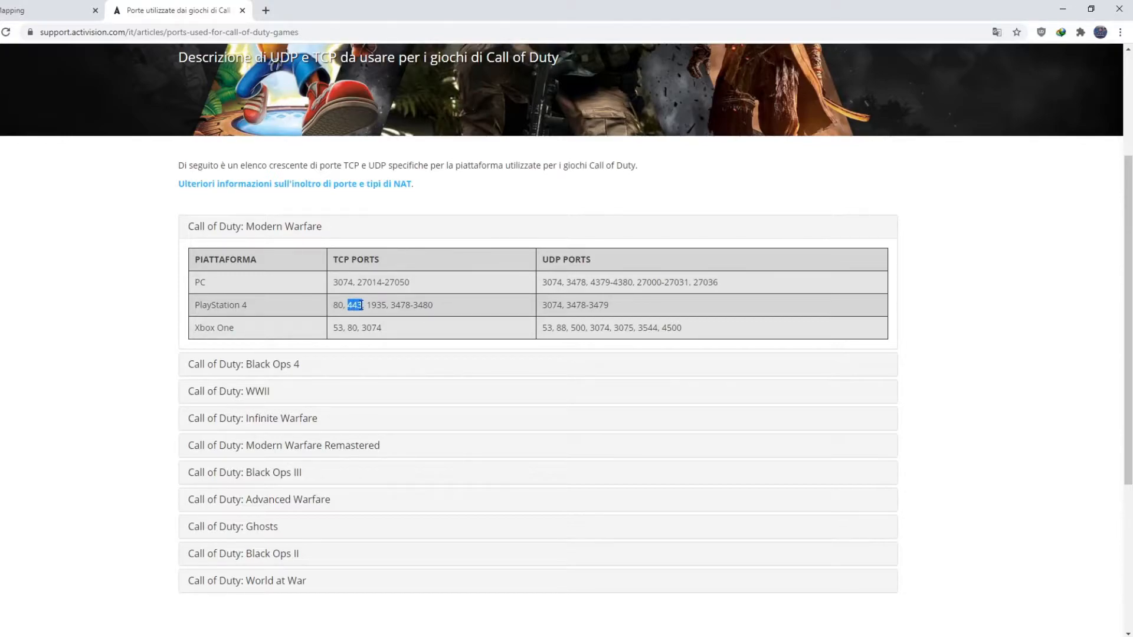
{"action": "left_click", "coordinate": [47, 10]}
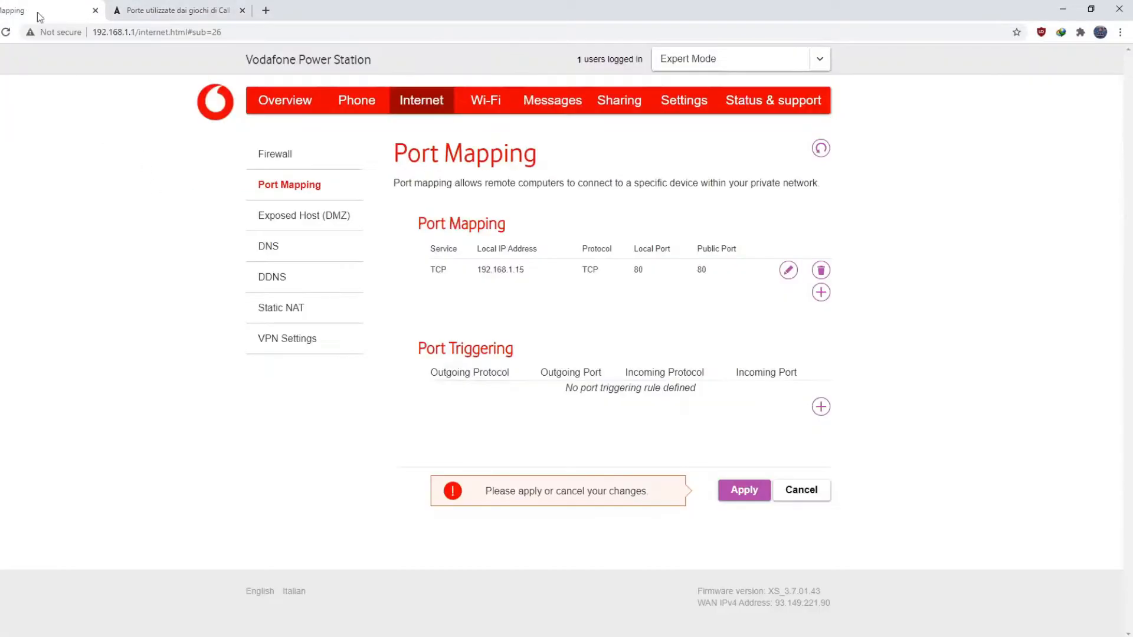
Add a TCP port 443 mapping to the PS4.
{"action": "left_click", "coordinate": [821, 292]}
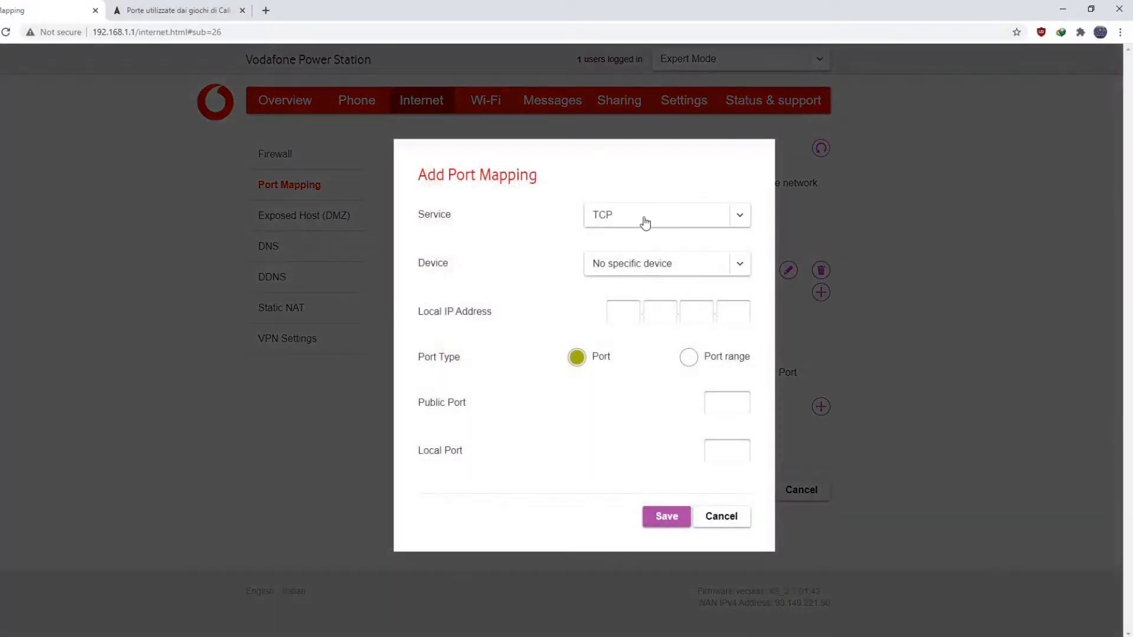
{"action": "left_click", "coordinate": [738, 263]}
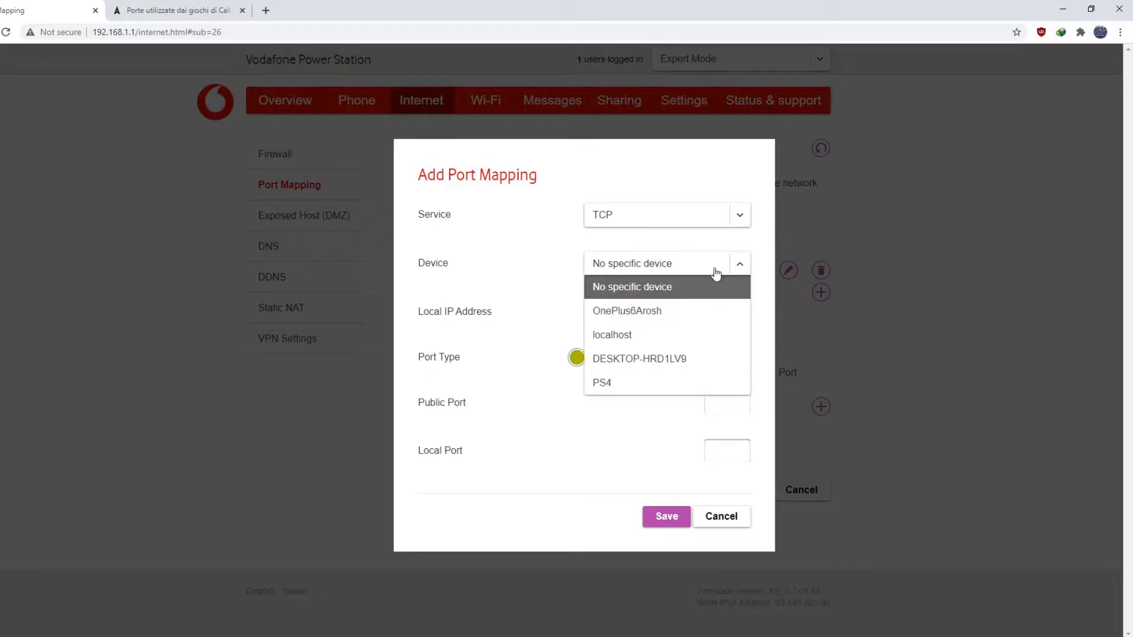
{"action": "left_click", "coordinate": [602, 383]}
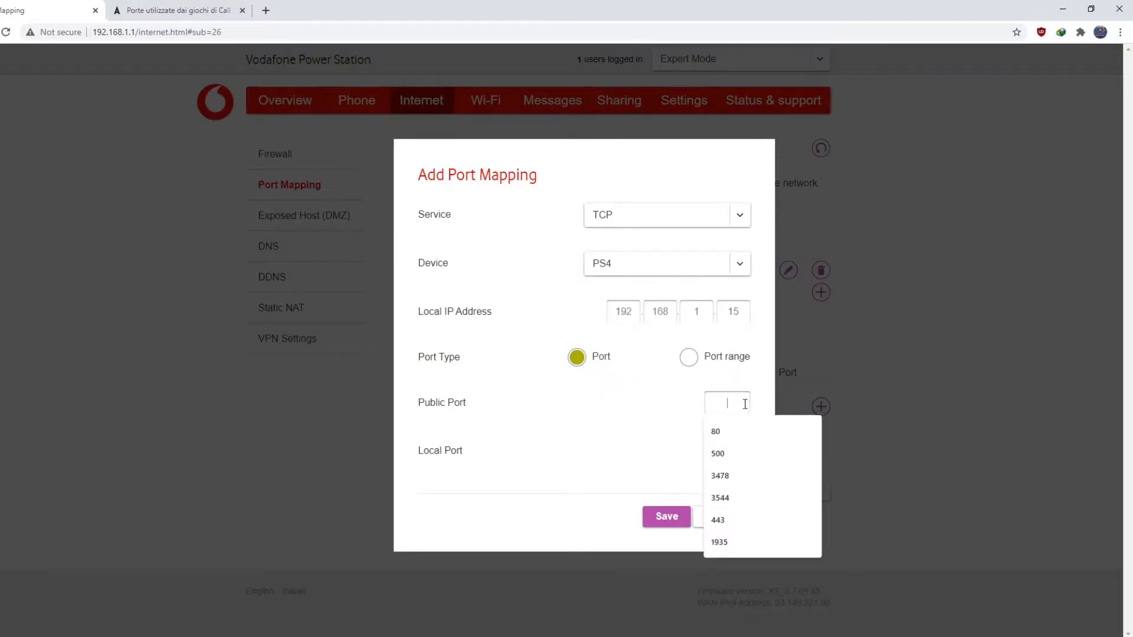
{"action": "left_click", "coordinate": [665, 516]}
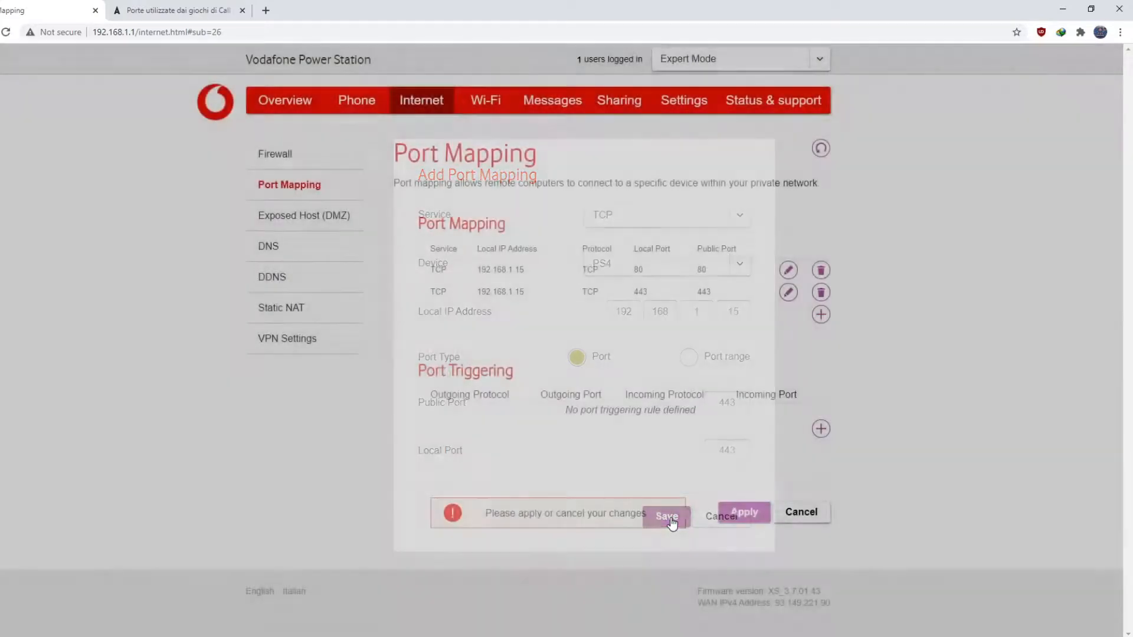
Look up the next TCP port and add a port 1935 mapping to the PS4.
{"action": "left_click", "coordinate": [177, 10]}
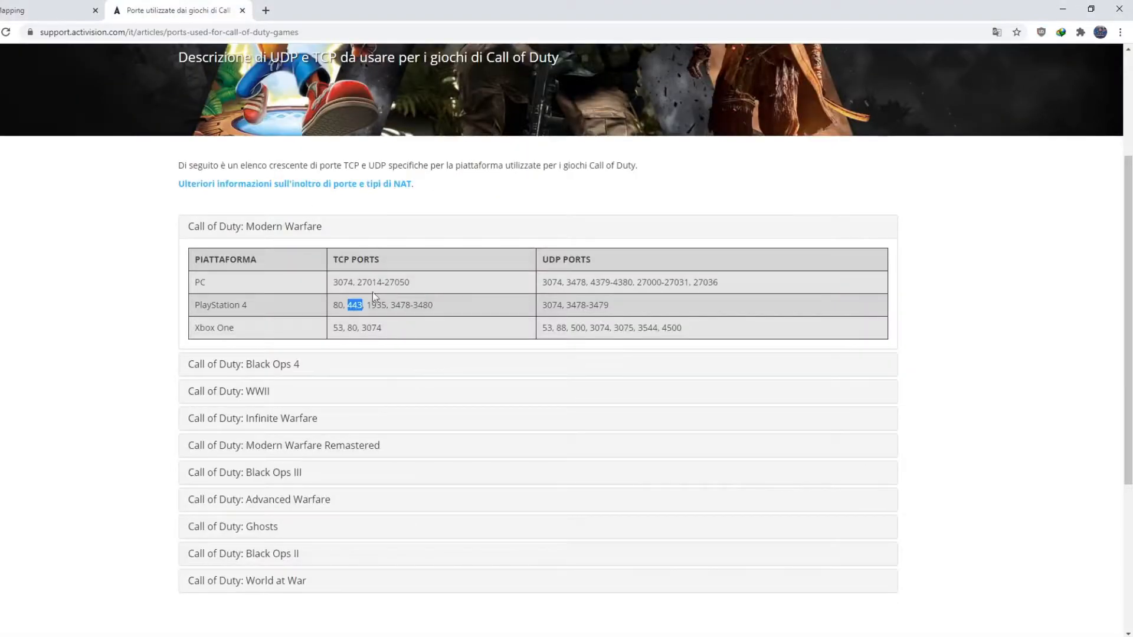
{"action": "double_click", "coordinate": [377, 305]}
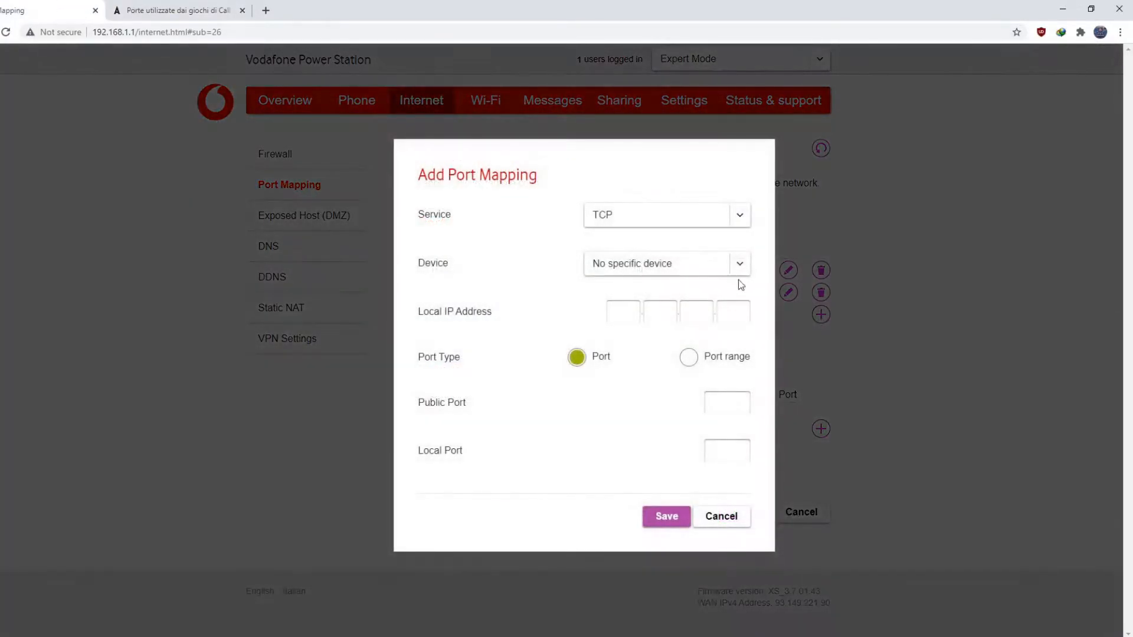
{"action": "left_click", "coordinate": [738, 263]}
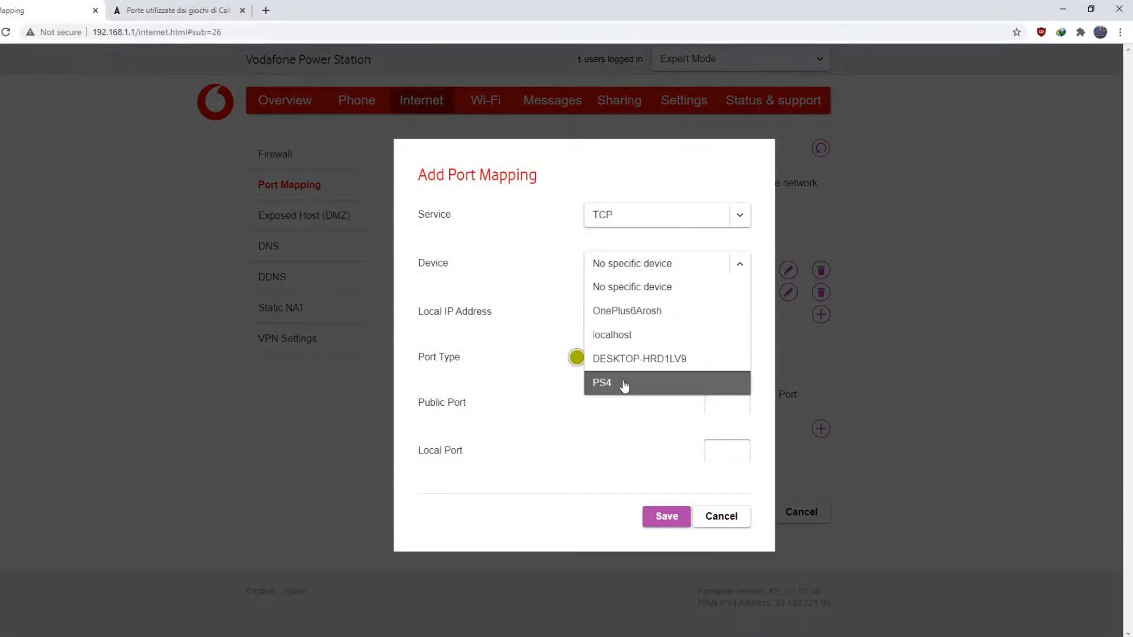
{"action": "left_click", "coordinate": [602, 383]}
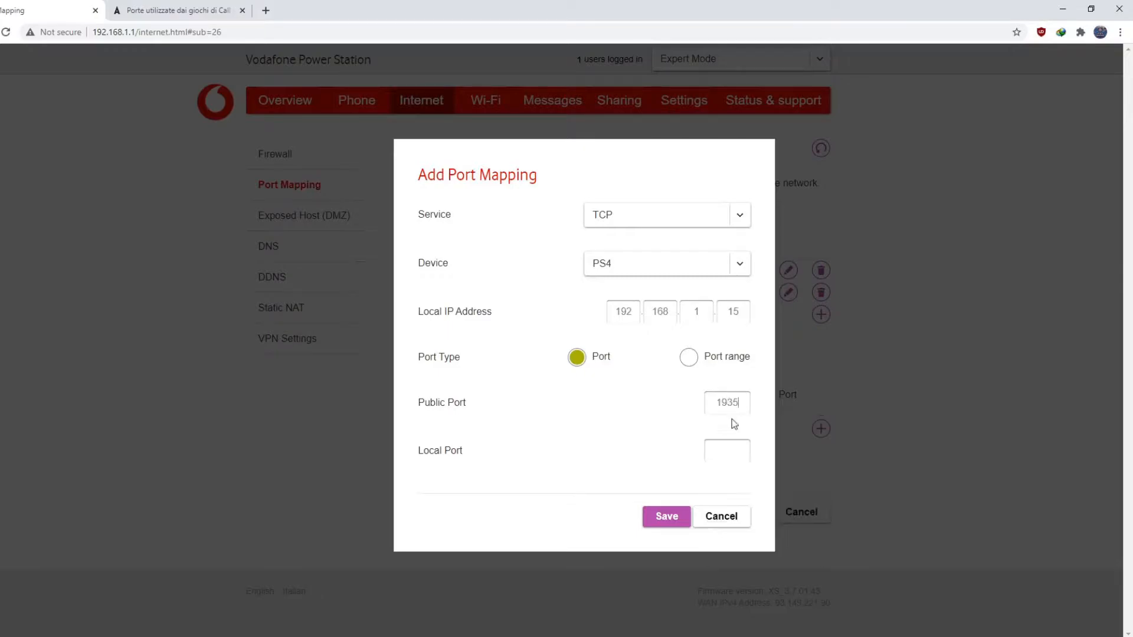
{"action": "left_click", "coordinate": [665, 516]}
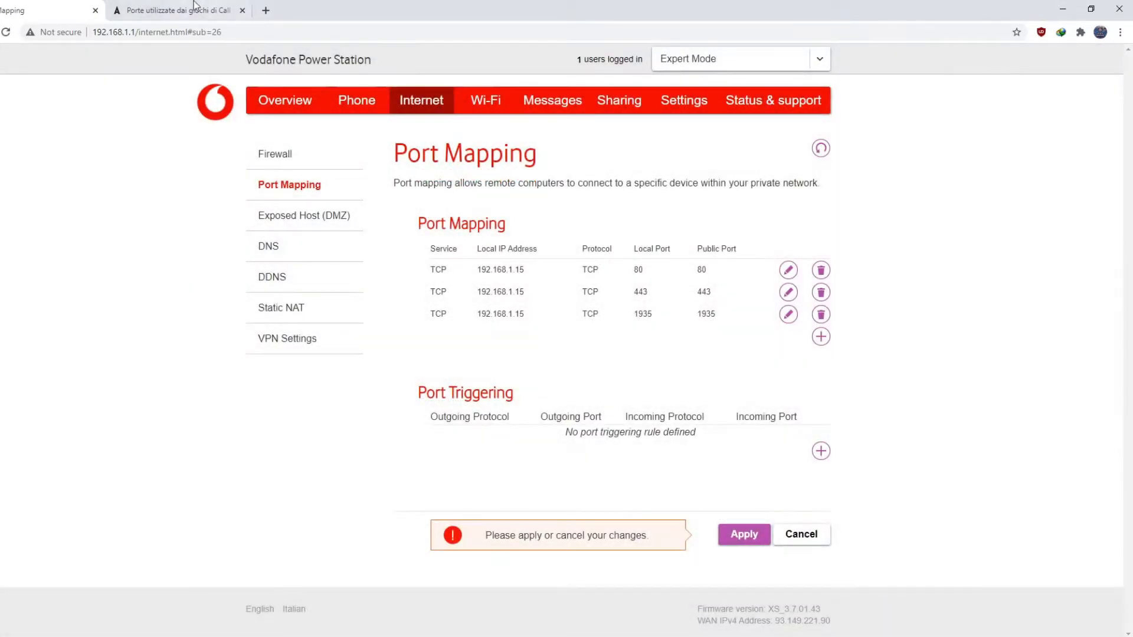
Add a TCP port 3478 mapping to the PS4.
{"action": "left_click", "coordinate": [177, 9]}
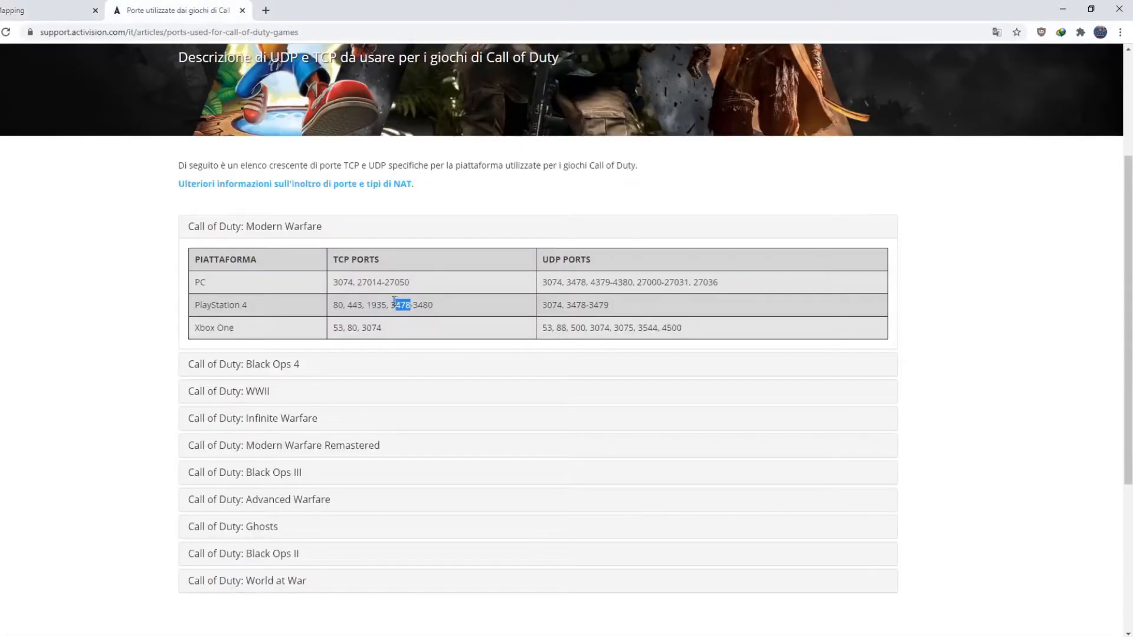
{"action": "left_click", "coordinate": [47, 10]}
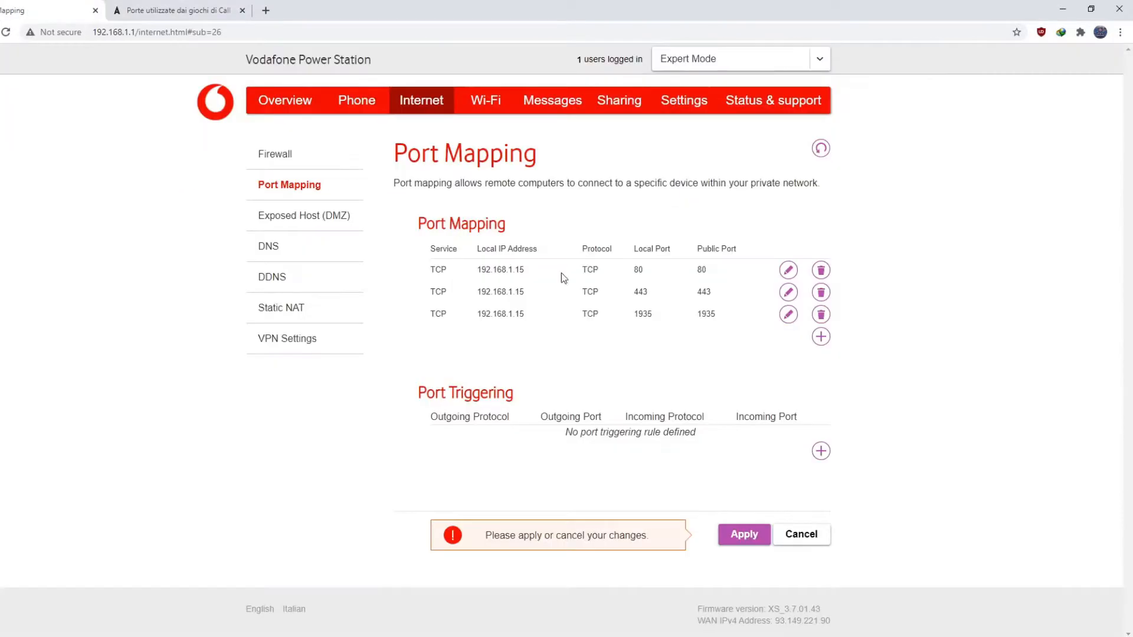
{"action": "left_click", "coordinate": [820, 337]}
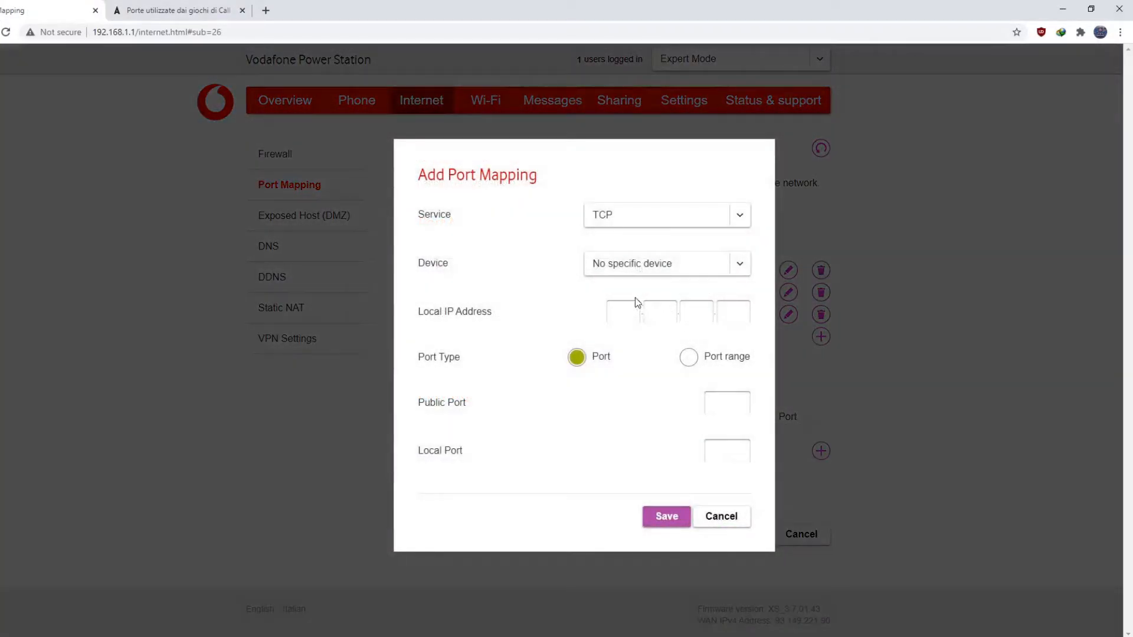
{"action": "left_click", "coordinate": [738, 263]}
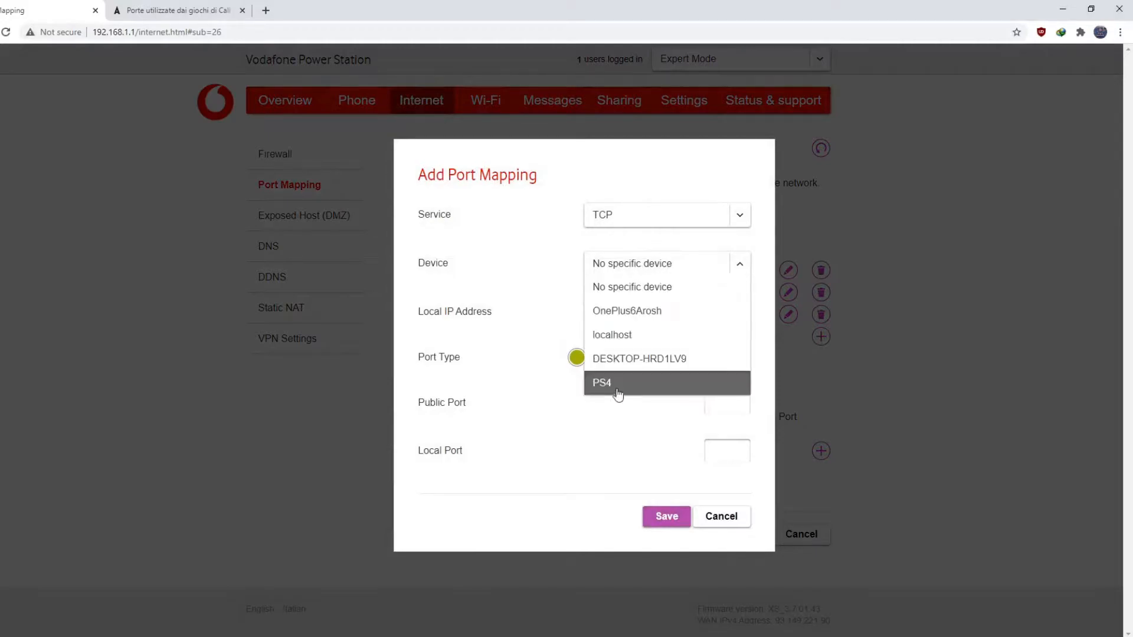
{"action": "left_click", "coordinate": [602, 382]}
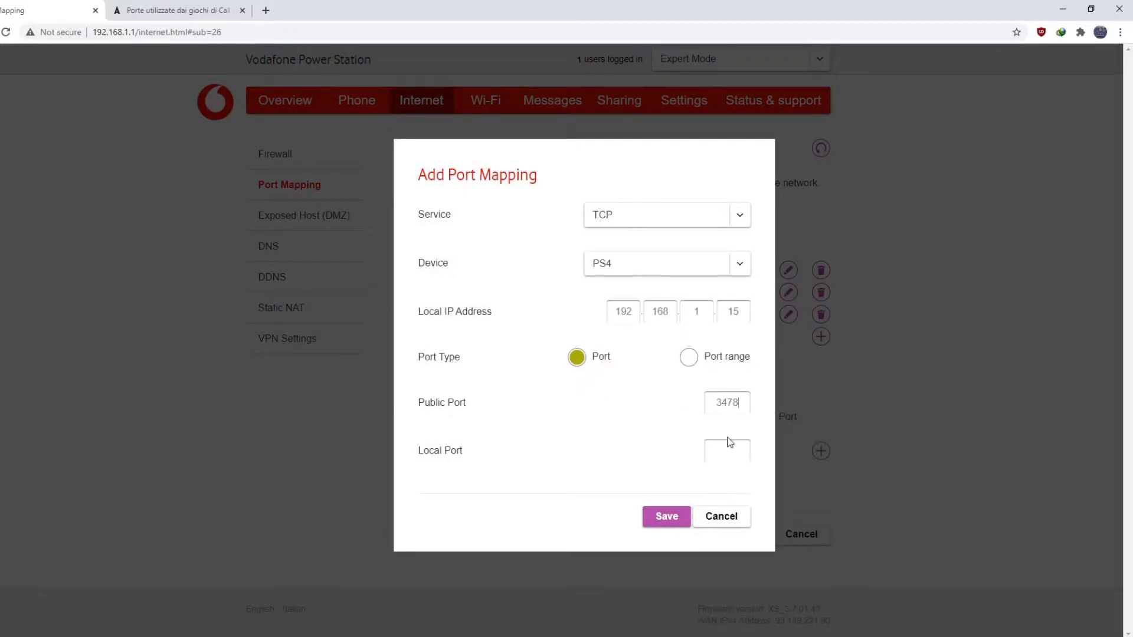
{"action": "left_click", "coordinate": [666, 516]}
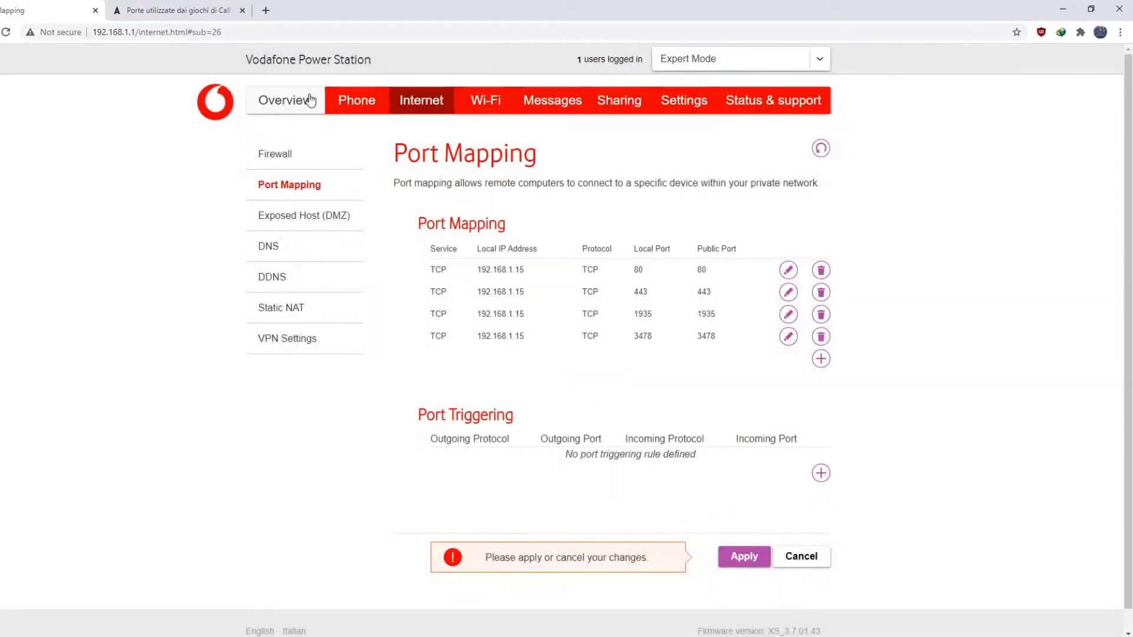
Begin another port mapping rule targeting the PS4.
{"action": "left_click", "coordinate": [178, 10]}
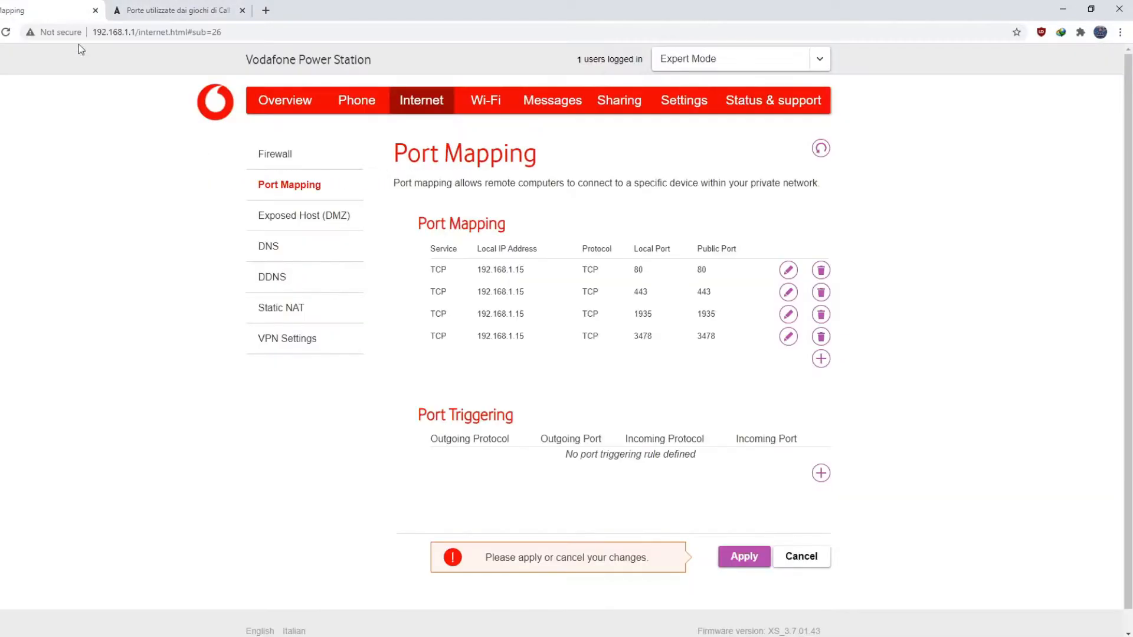
{"action": "left_click", "coordinate": [820, 358]}
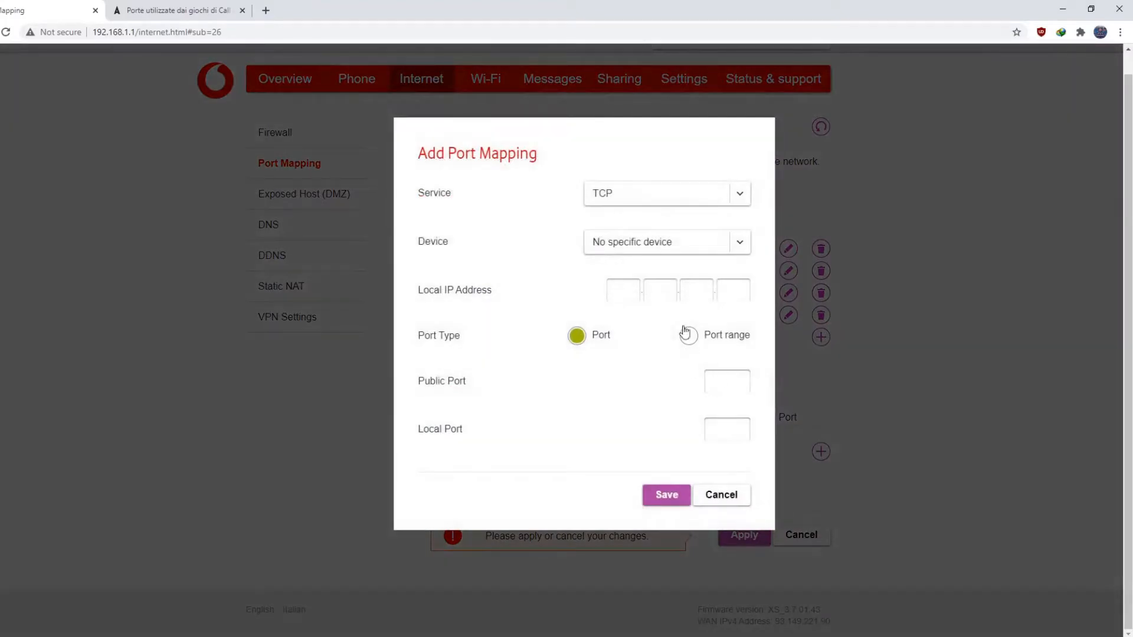
{"action": "left_click", "coordinate": [666, 242]}
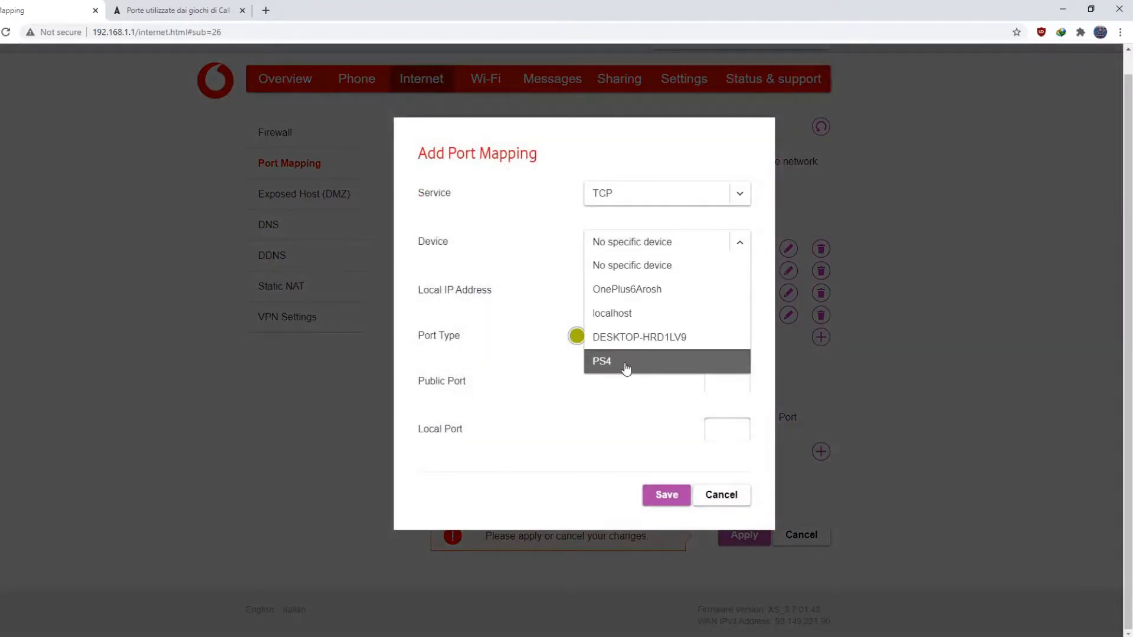
{"action": "left_click", "coordinate": [601, 360]}
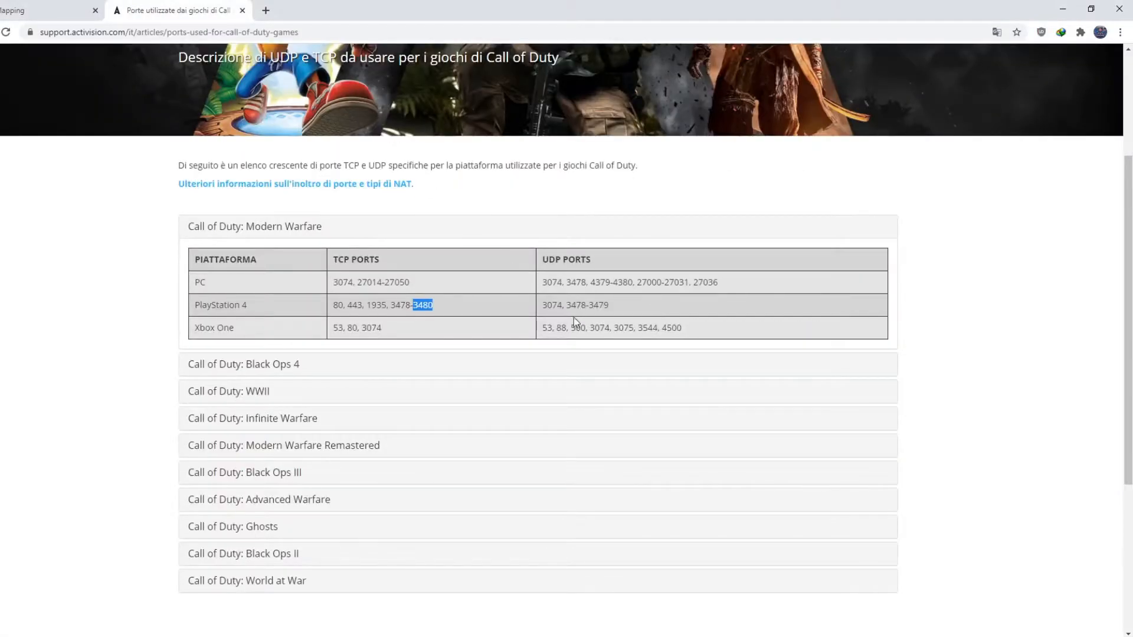
{"action": "mouse_move", "coordinate": [555, 283]}
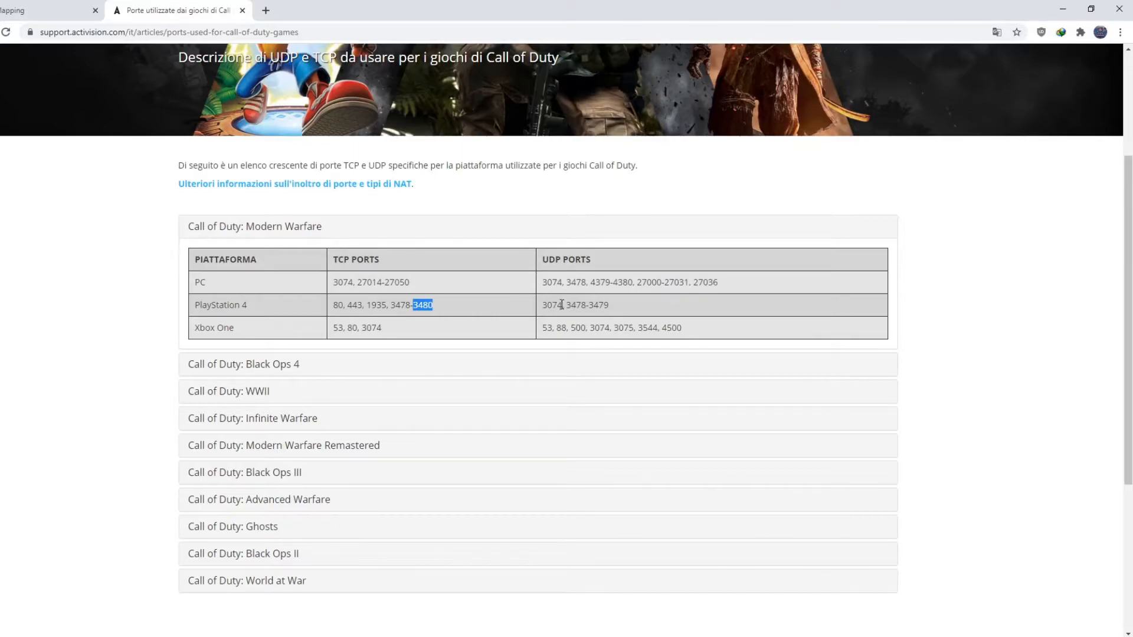
{"action": "mouse_move", "coordinate": [557, 308]}
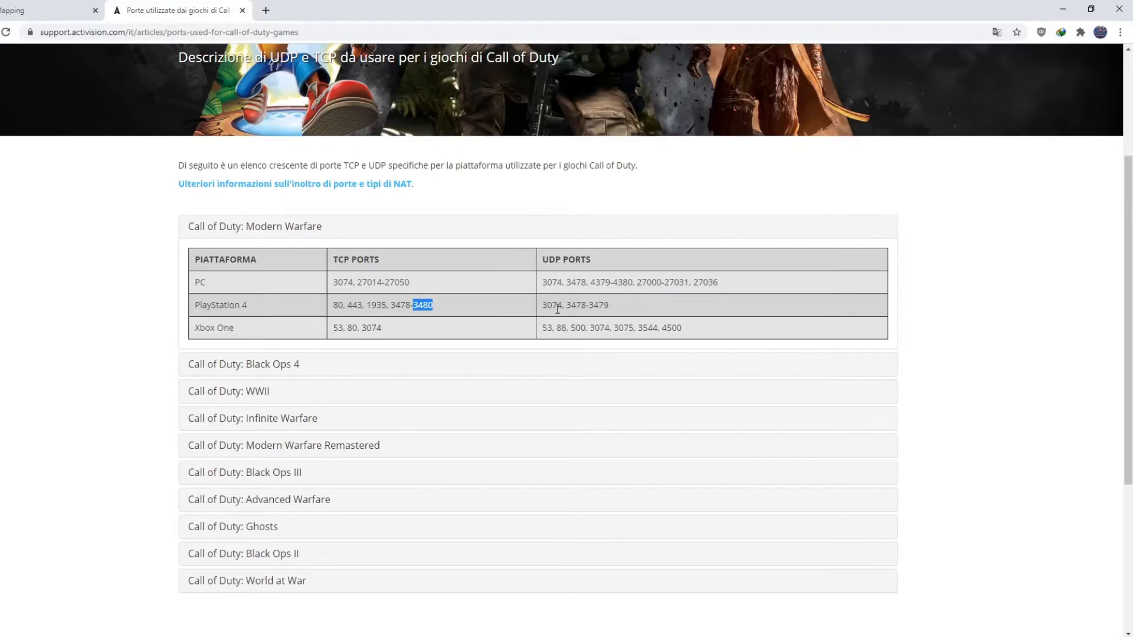
Note PS4 UDP port 3074 on Activision's page and return to Port Mapping.
{"action": "double_click", "coordinate": [551, 305]}
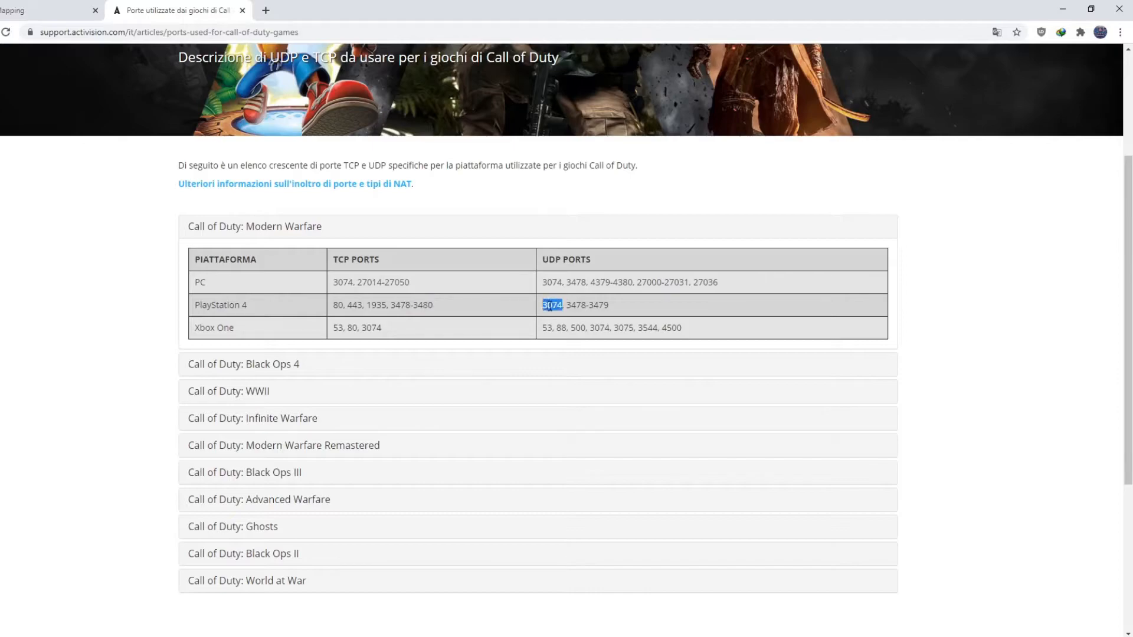
{"action": "left_click", "coordinate": [47, 10]}
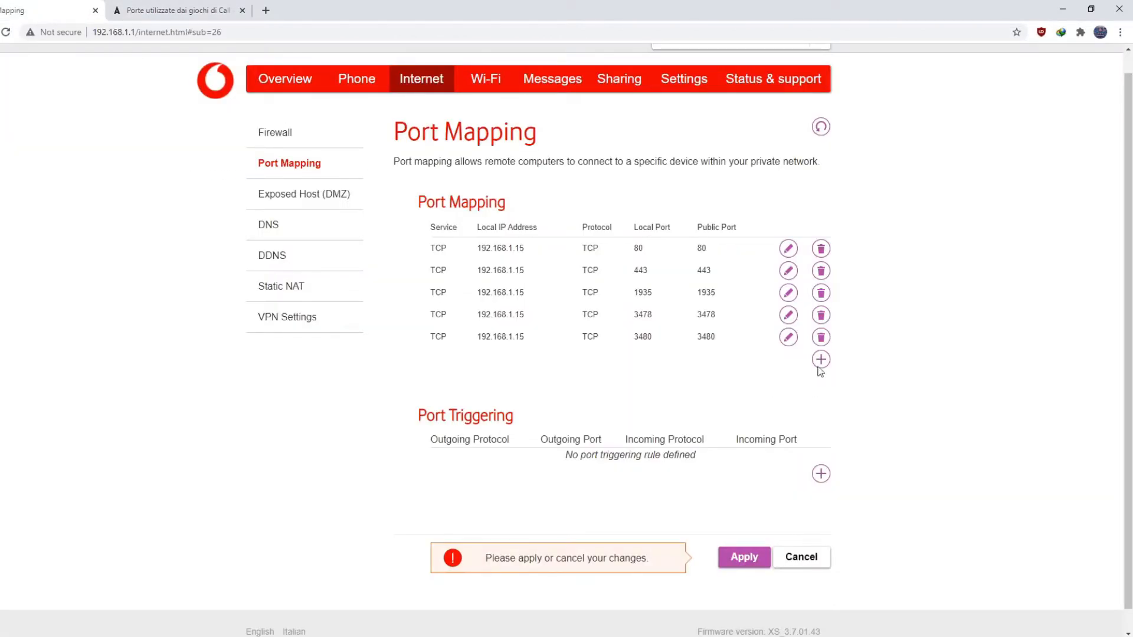
Add a UDP port 3074 mapping to the PS4.
{"action": "left_click", "coordinate": [820, 359]}
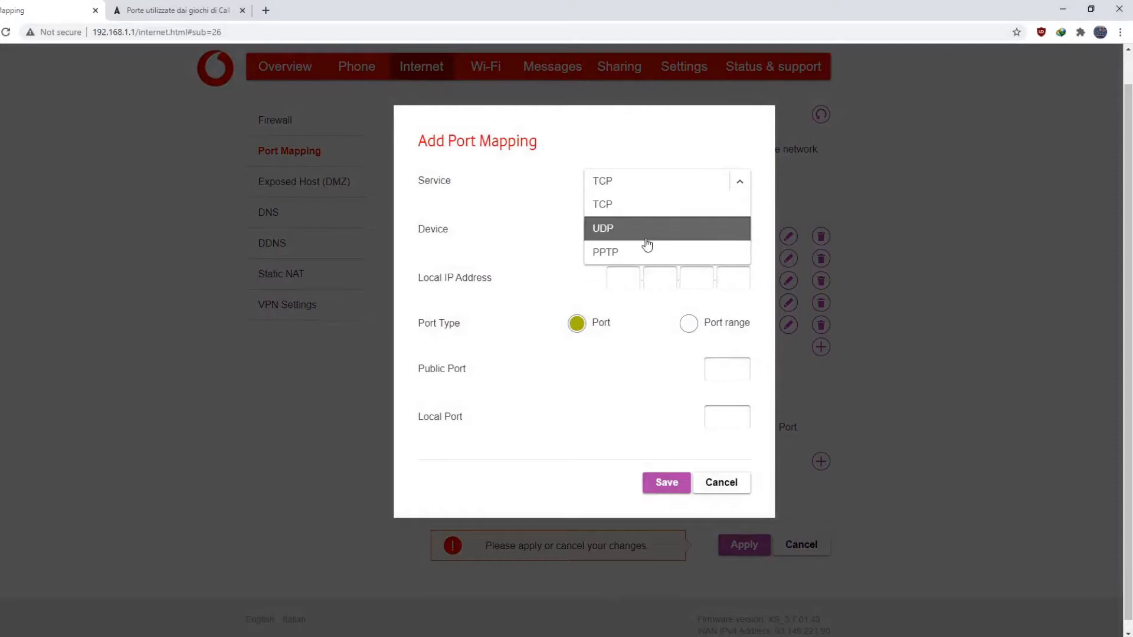
{"action": "left_click", "coordinate": [602, 228]}
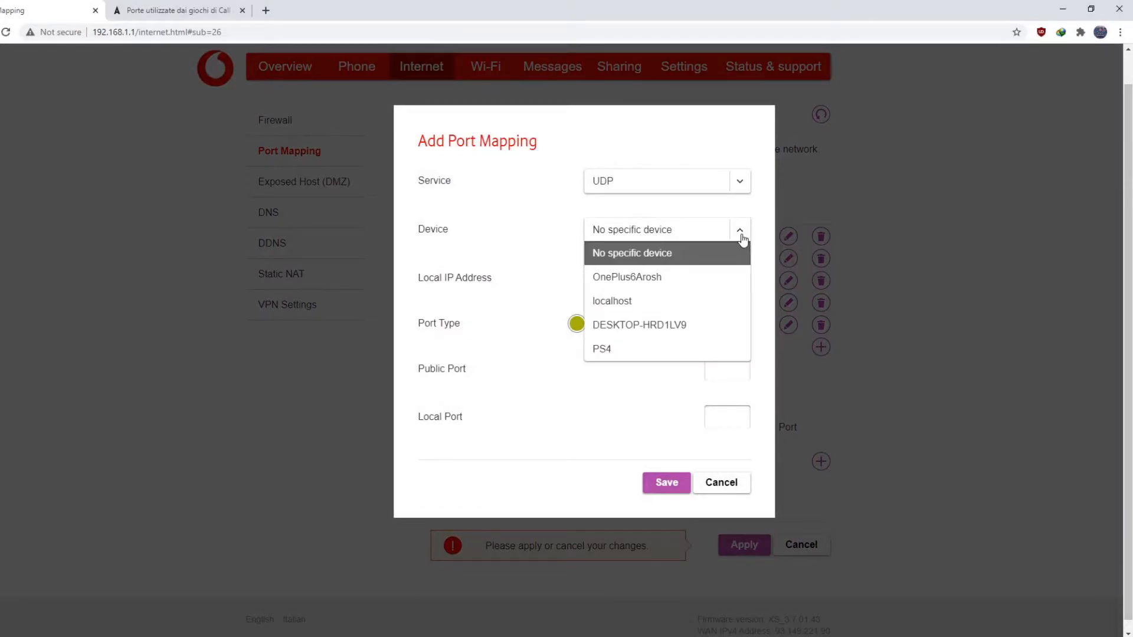
{"action": "left_click", "coordinate": [601, 348]}
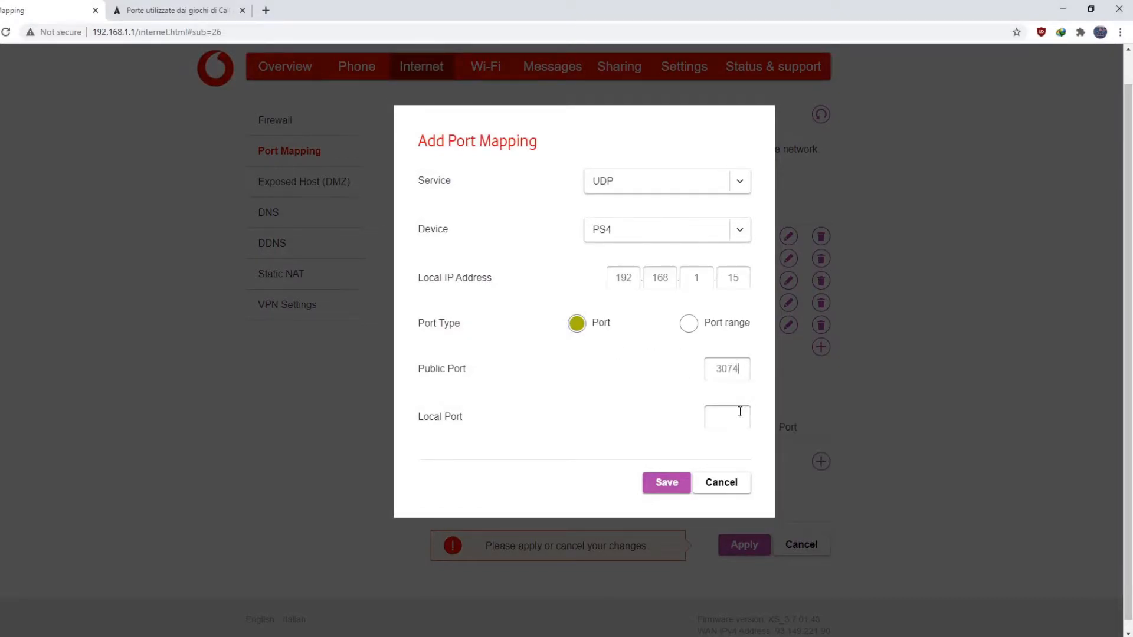
Look up UDP 3478 and add it as a UDP mapping to the PS4.
{"action": "left_click", "coordinate": [177, 10]}
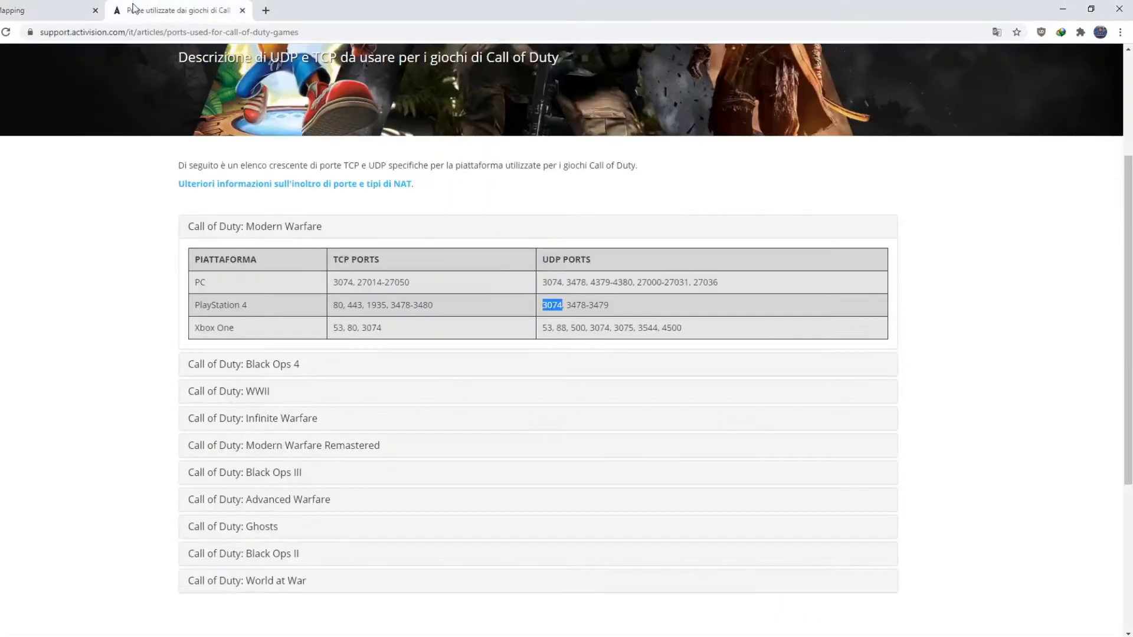
{"action": "double_click", "coordinate": [580, 304]}
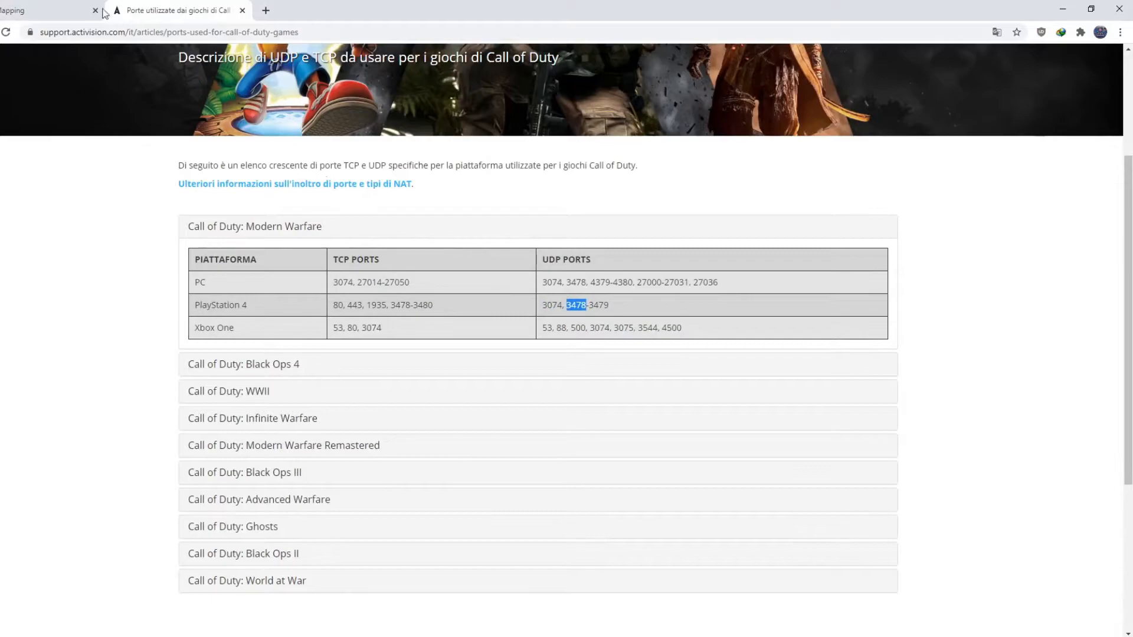
{"action": "left_click", "coordinate": [48, 10]}
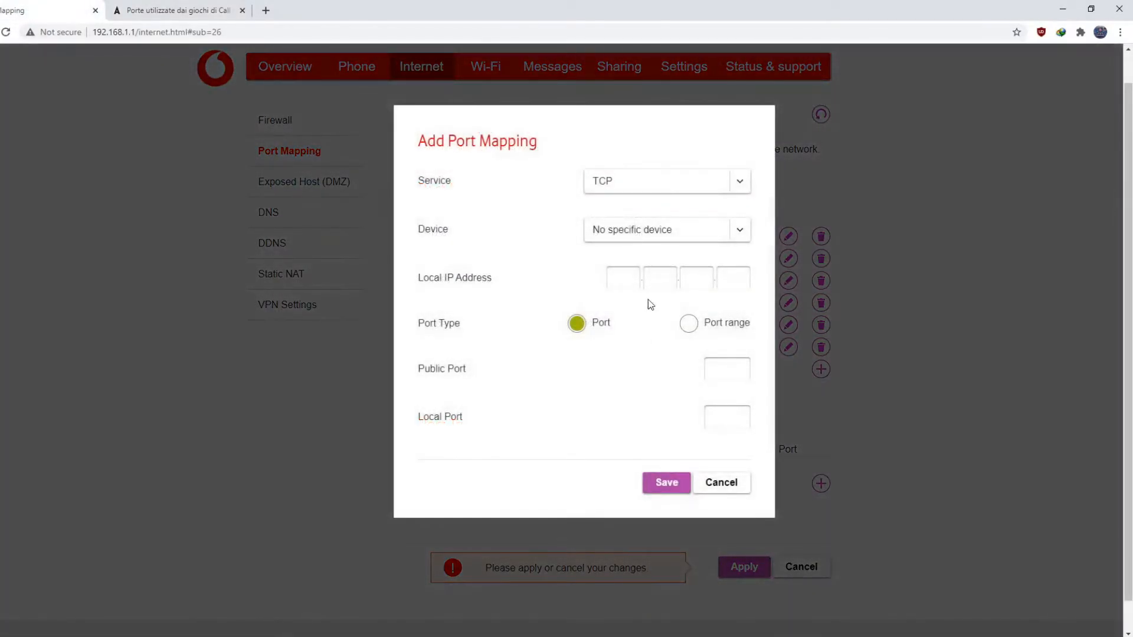
{"action": "left_click", "coordinate": [665, 229]}
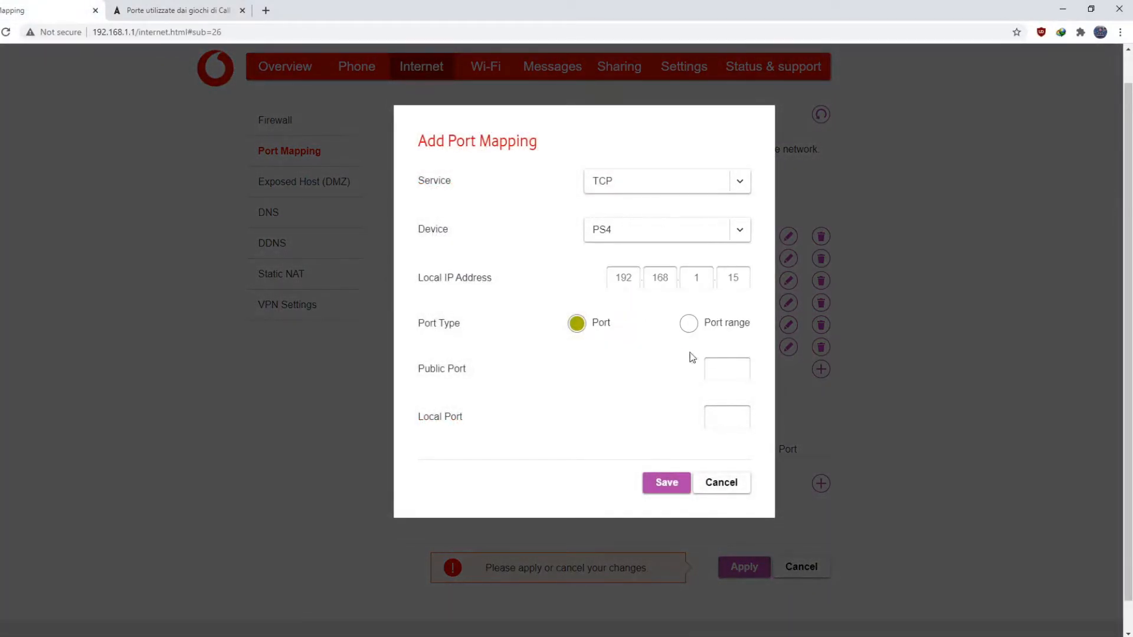
{"action": "type", "text": "3478"}
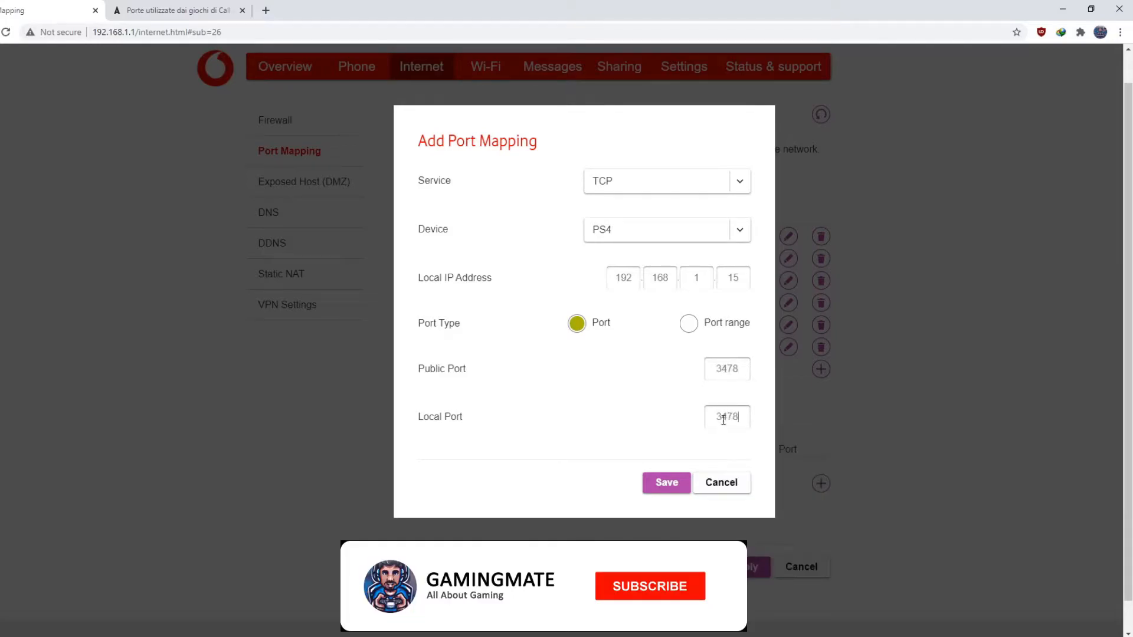
{"action": "left_click", "coordinate": [665, 482]}
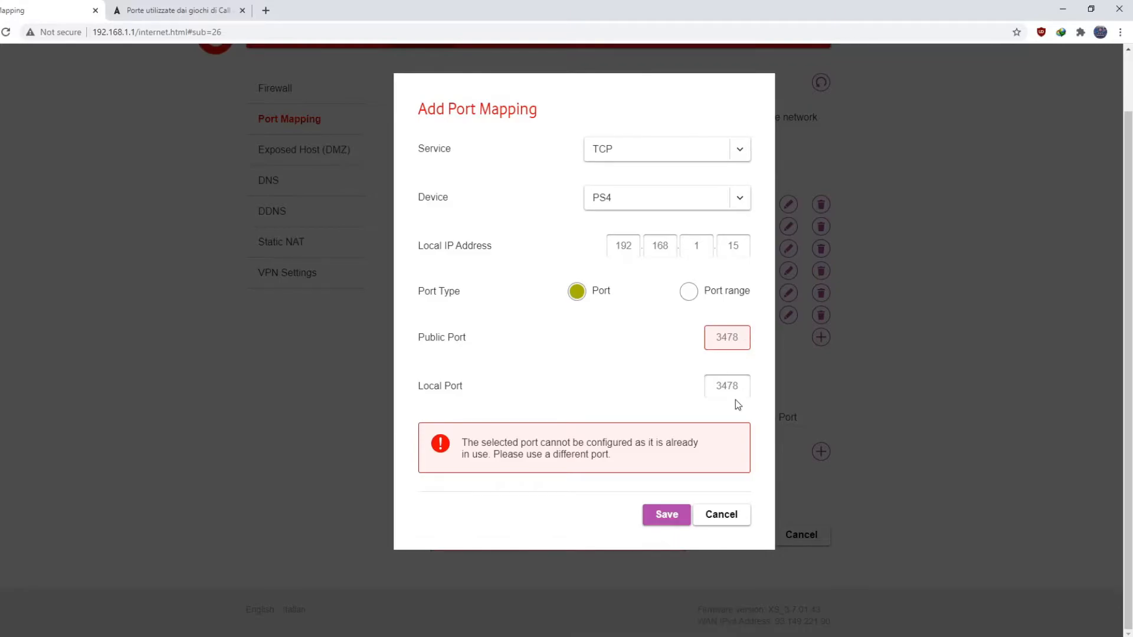
{"action": "left_click", "coordinate": [661, 149]}
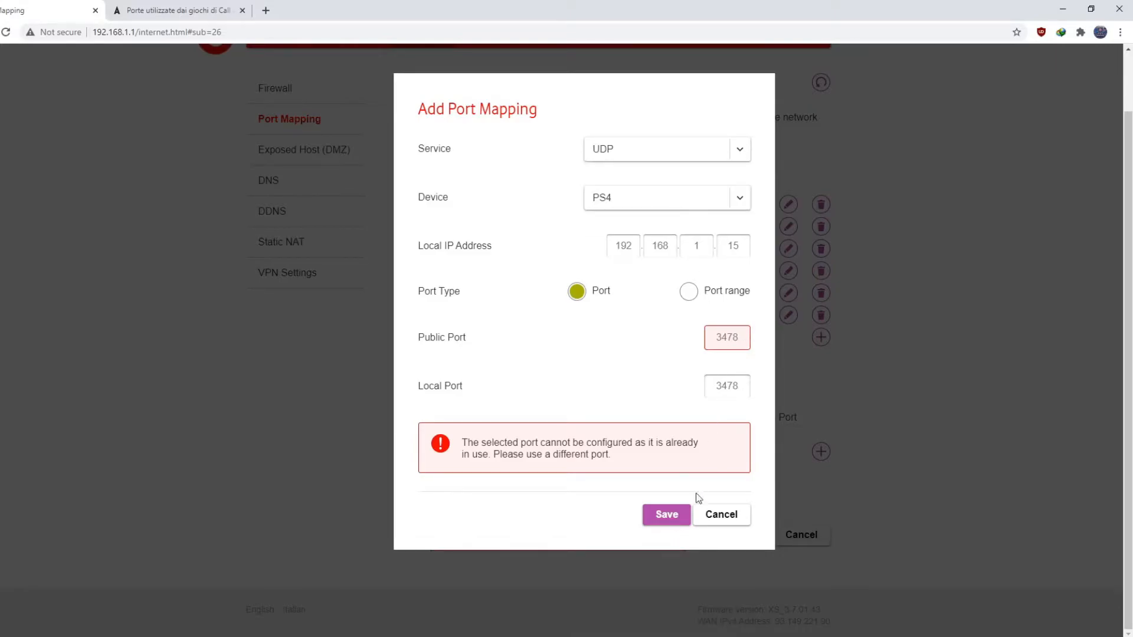
{"action": "left_click", "coordinate": [177, 10]}
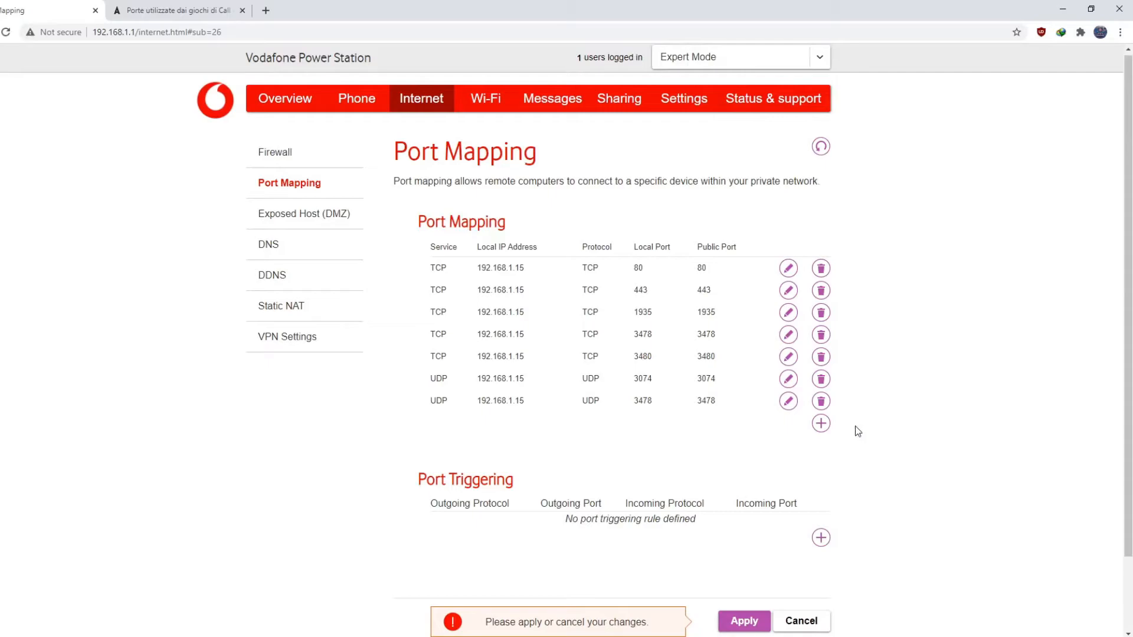
Add a UDP port 3479 mapping to the PS4 and apply all eight rules.
{"action": "left_click", "coordinate": [820, 424]}
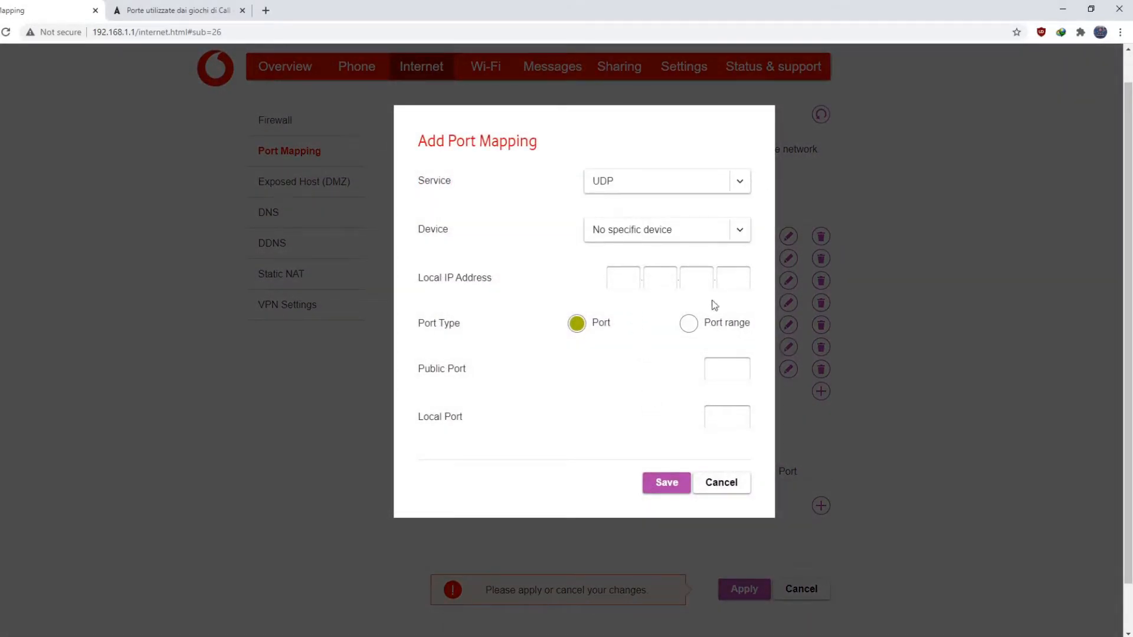
{"action": "left_click", "coordinate": [726, 368]}
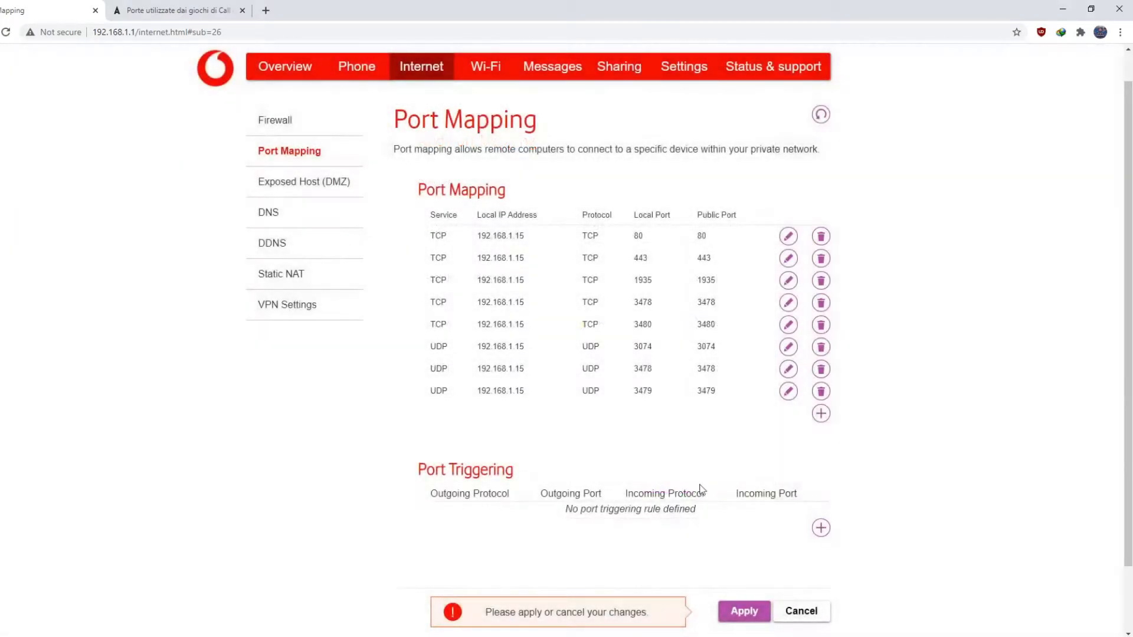
{"action": "left_click", "coordinate": [743, 610]}
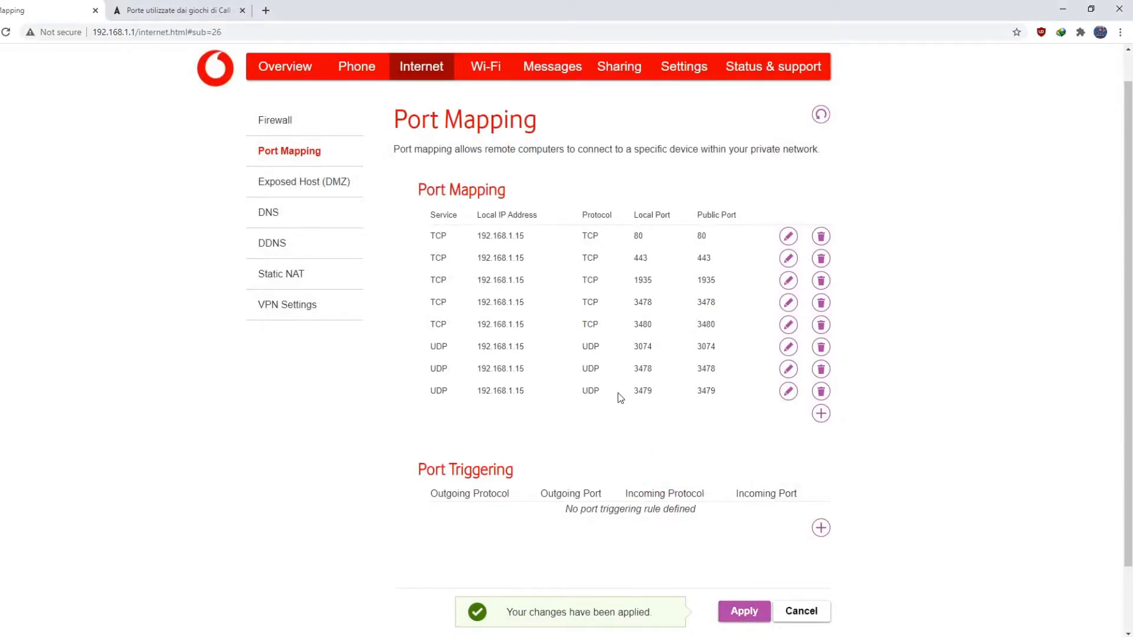
Scroll through the Port Mapping table to confirm all eight PS4 rules remain.
{"action": "scroll", "scroll_direction": "down", "scroll_amount": 3}
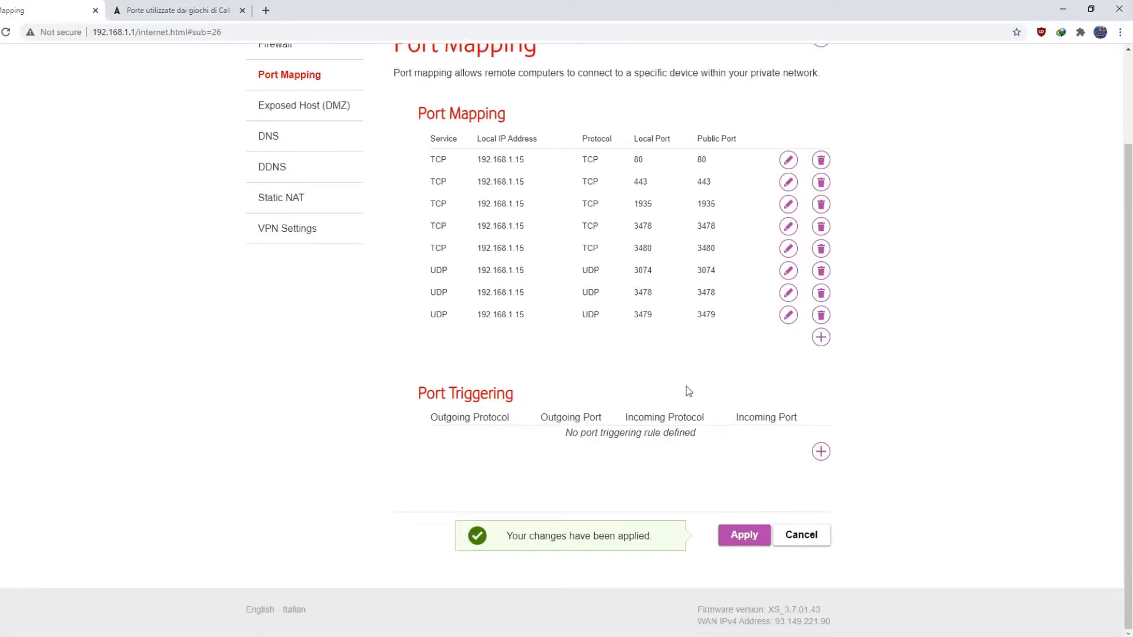
{"action": "scroll", "scroll_direction": "up", "scroll_amount": 3}
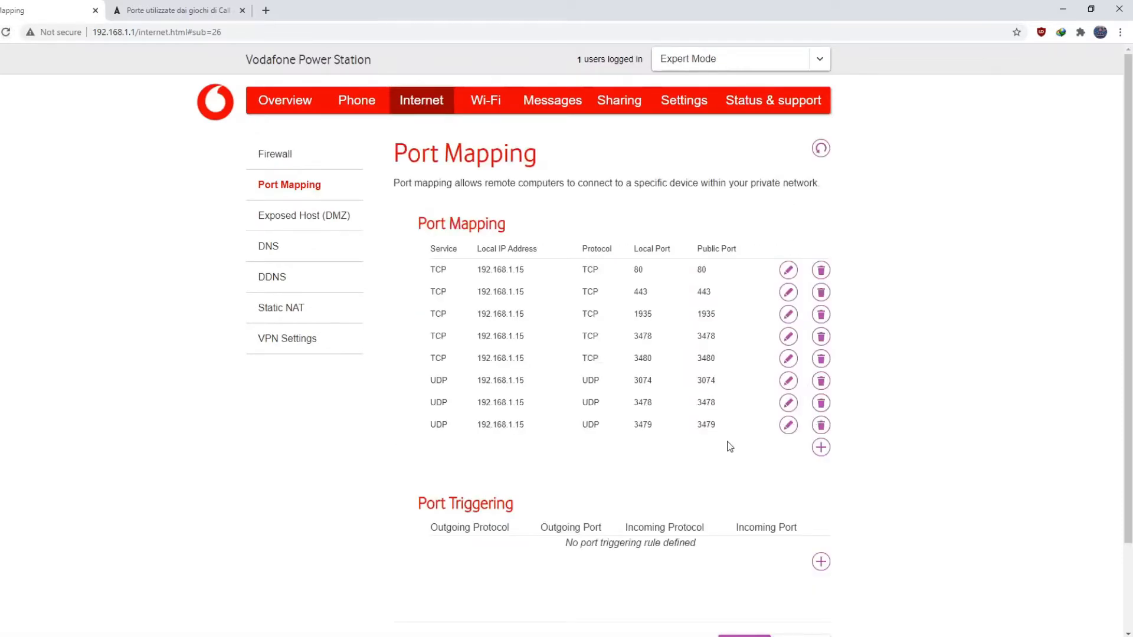
{"action": "mouse_move", "coordinate": [1007, 363]}
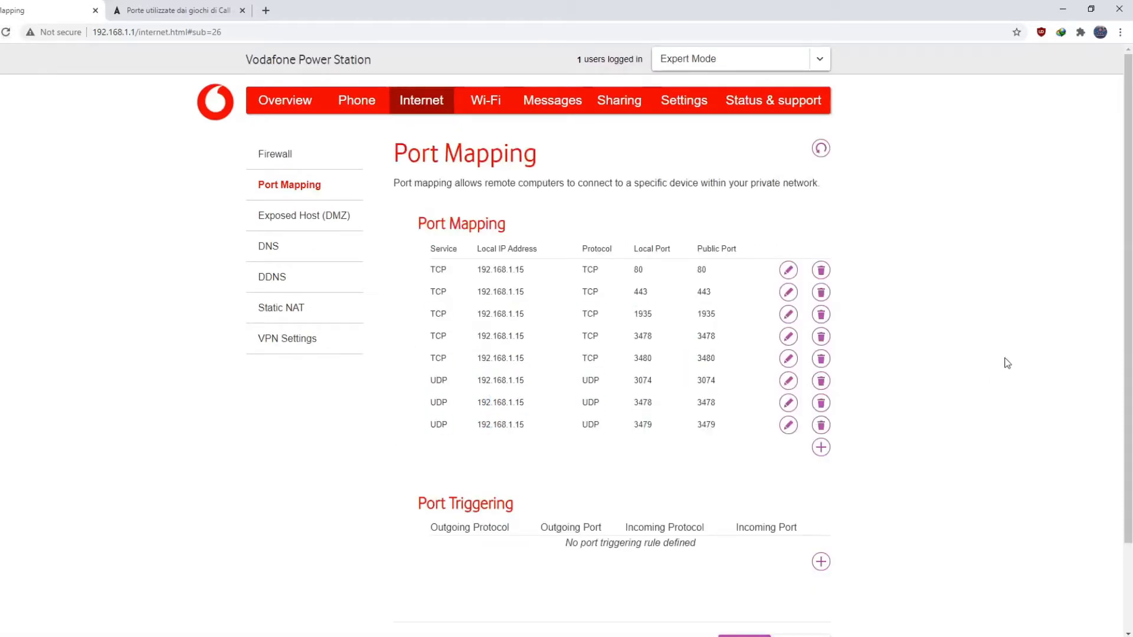
{"action": "mouse_move", "coordinate": [954, 361]}
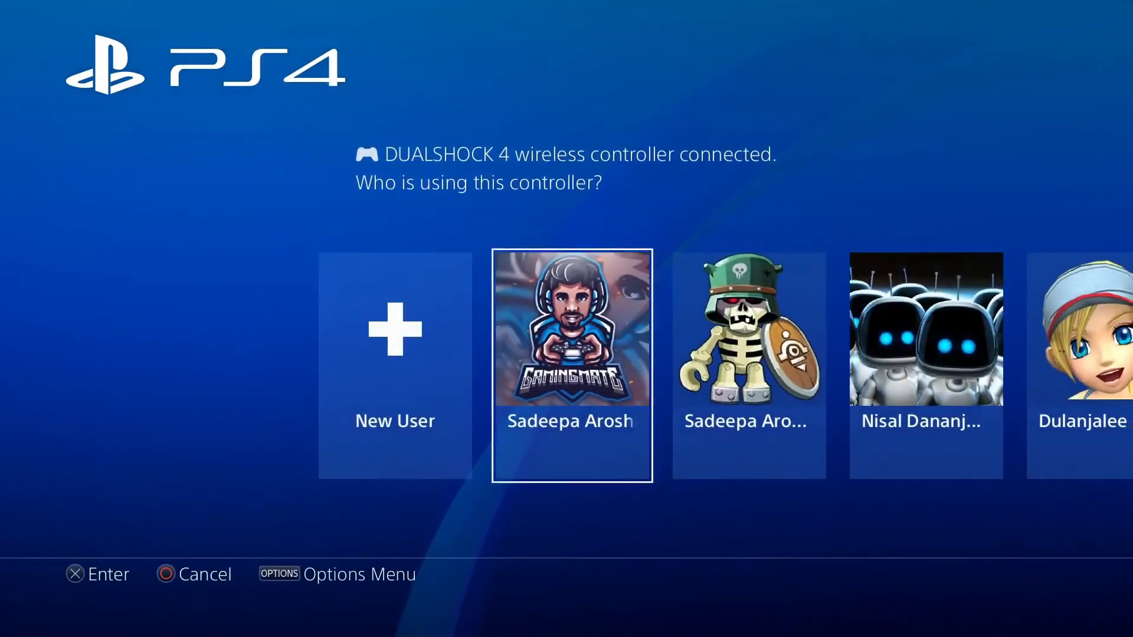
Sign in as the main PS4 user and launch Call of Duty: Modern Warfare.
{"action": "left_click", "coordinate": [572, 364]}
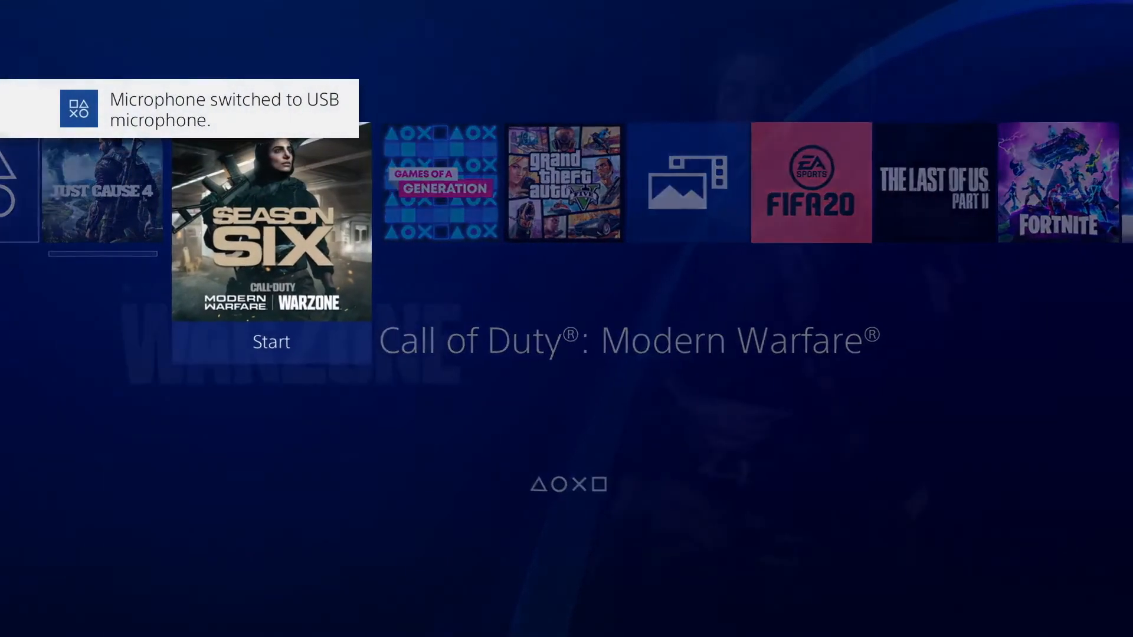
{"action": "left_click", "coordinate": [271, 341]}
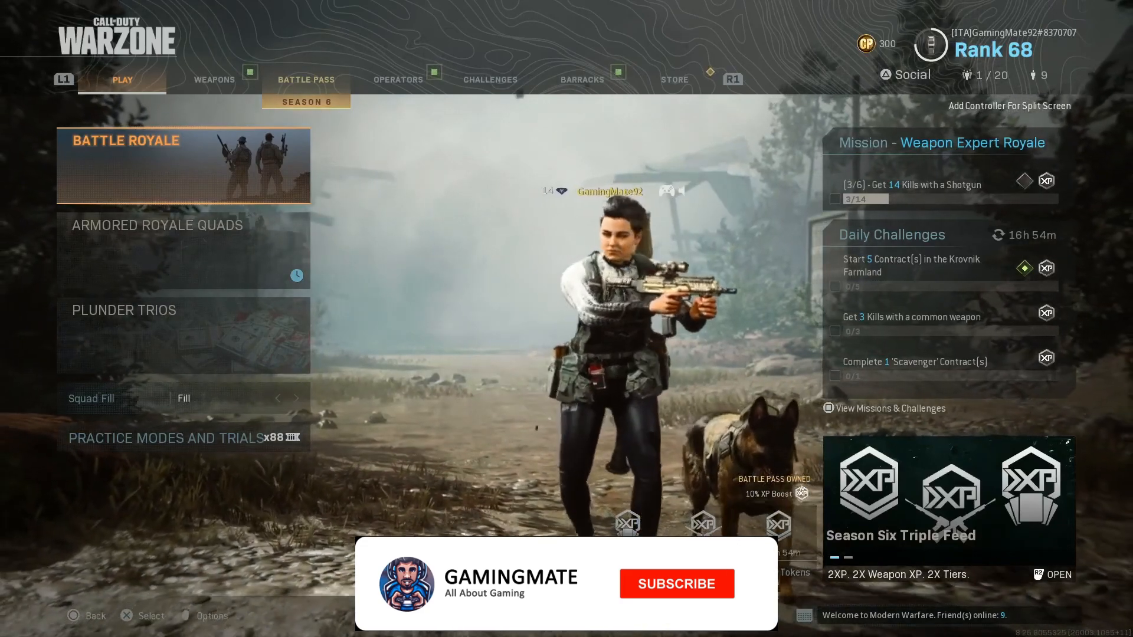
Let Warzone load to the PLAY menu listing the Battle Royale modes.
{"action": "left_click", "coordinate": [675, 583]}
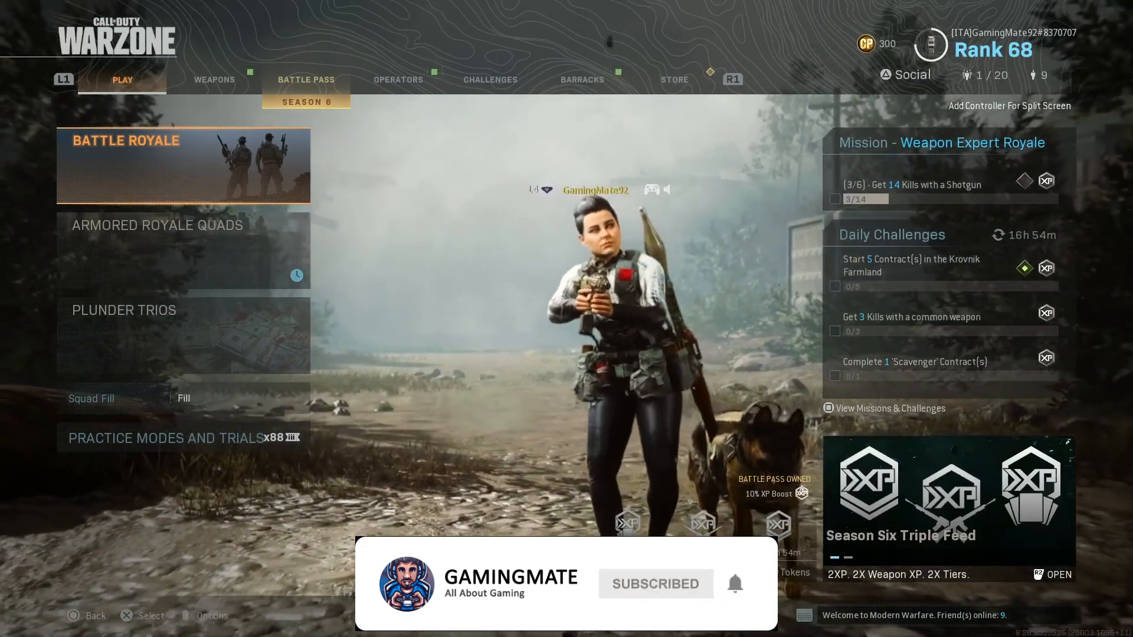